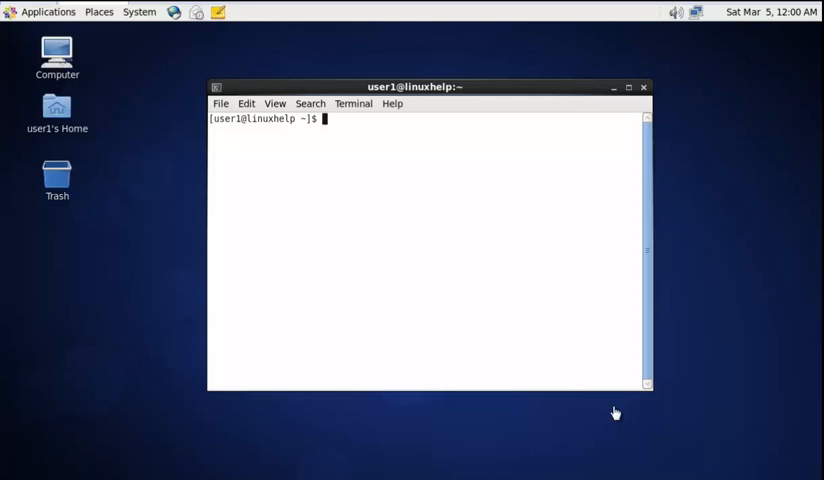
mouse_move(531, 311)
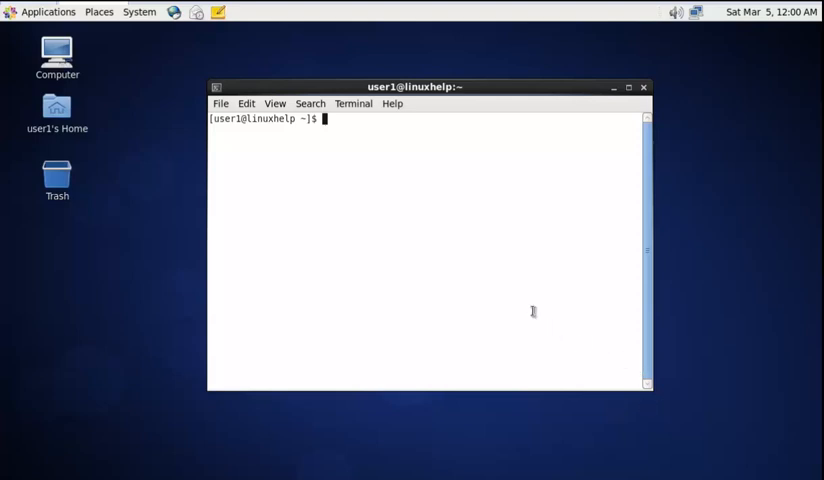
Run 'watch free -m' to show memory and swap usage in megabytes every 2 seconds
text(wa)
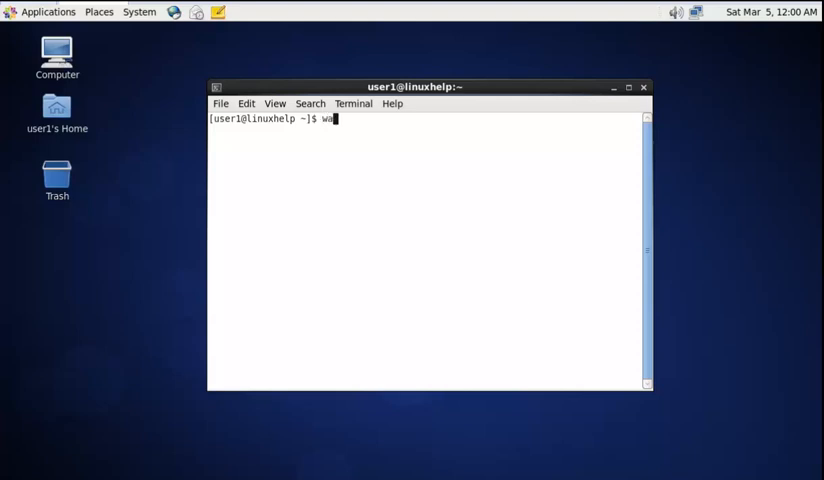
text(tch)
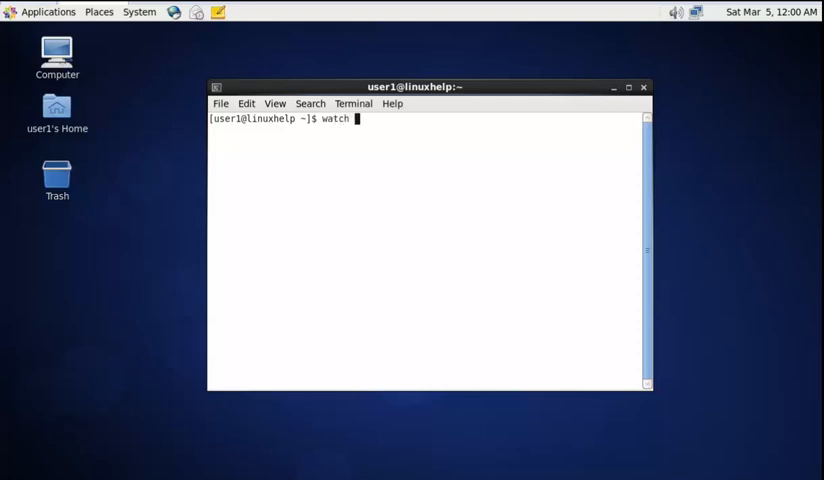
text(free)
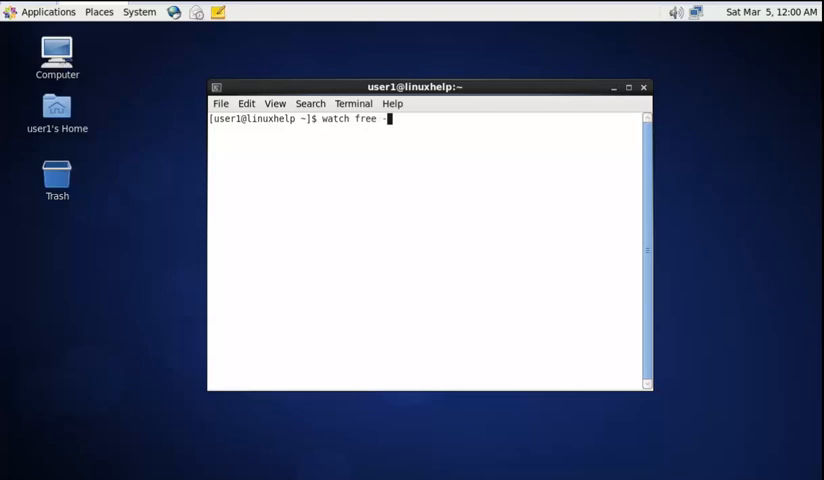
text(-)
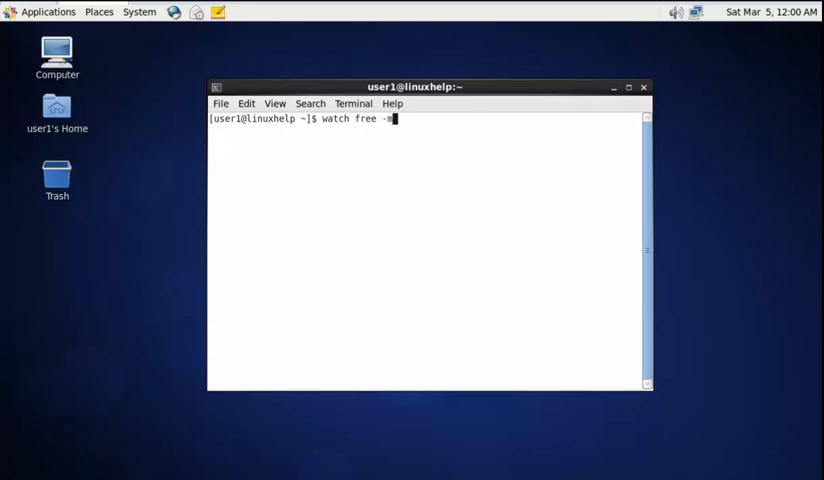
key(Return)
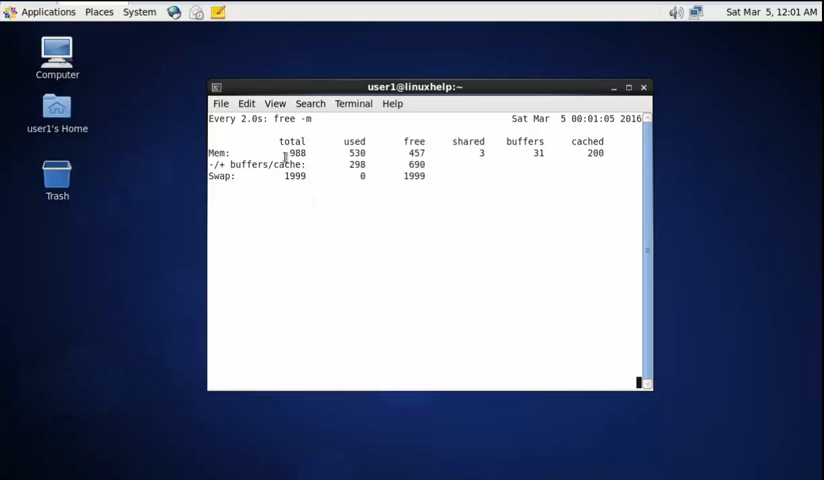
mouse_move(237, 145)
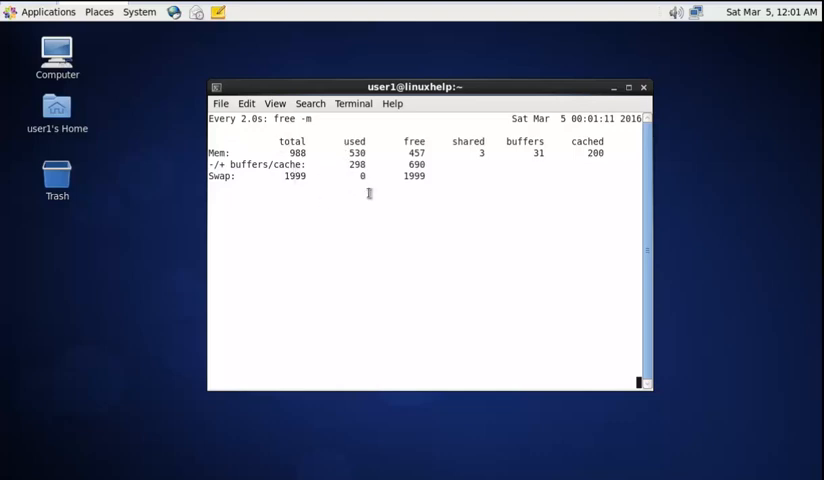
mouse_move(408, 231)
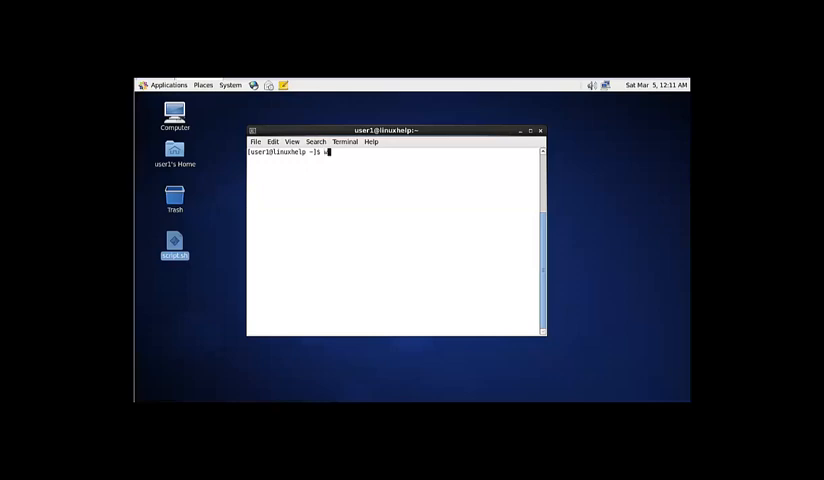
Enter 'watch -n 5 -d sh script.sh' at the prompt, leaving it unrun
text(watc)
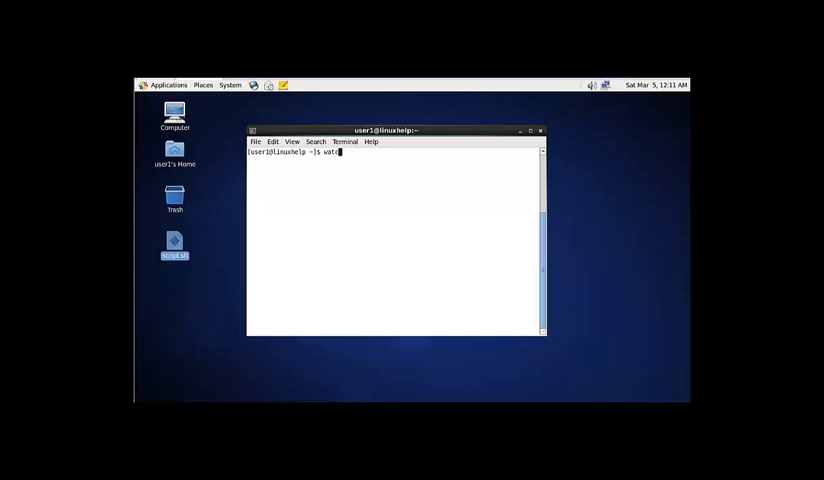
text(-n)
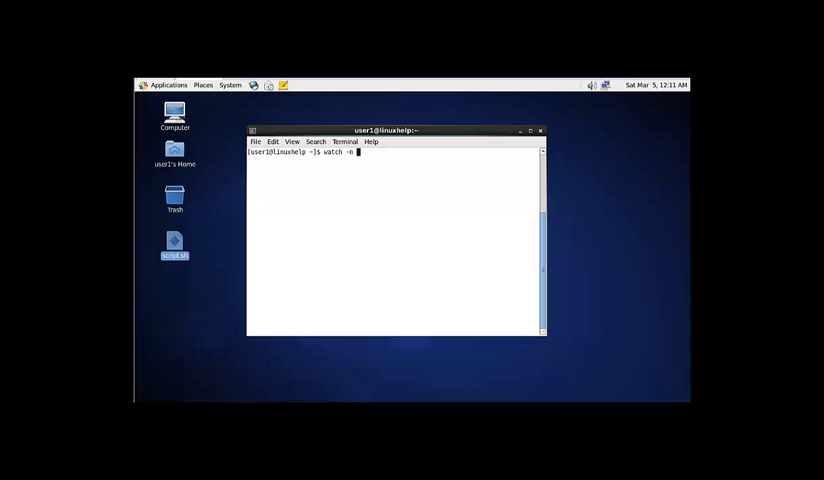
text(5)
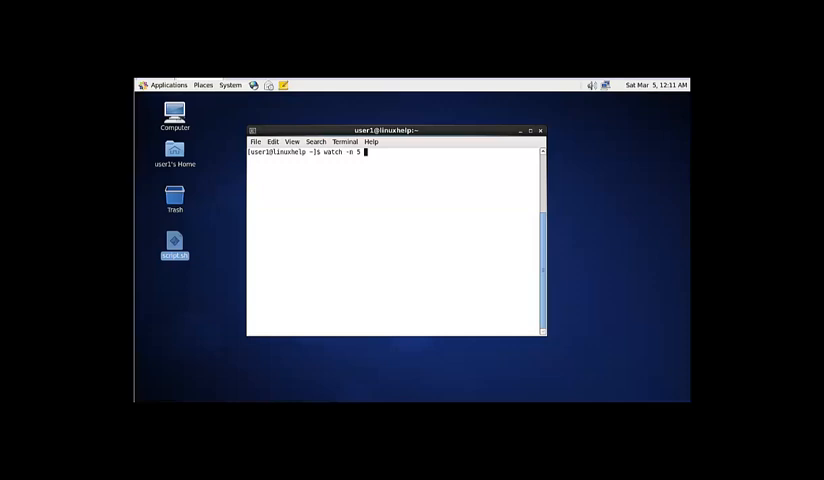
text(-d)
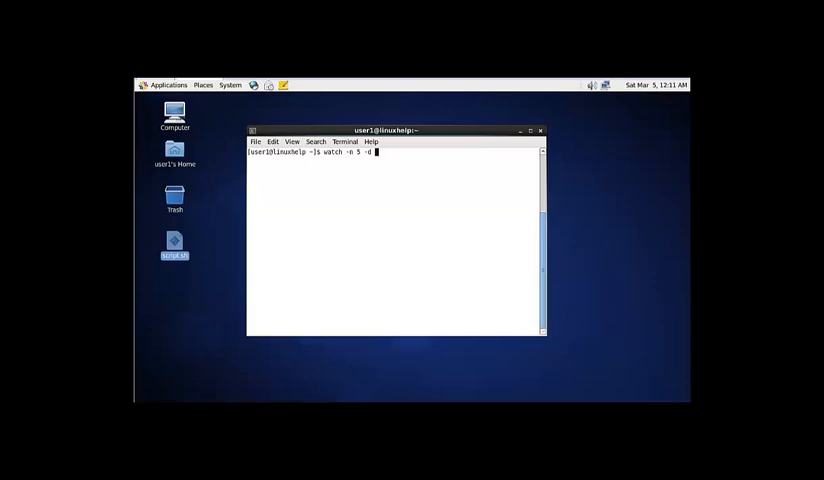
text(s)
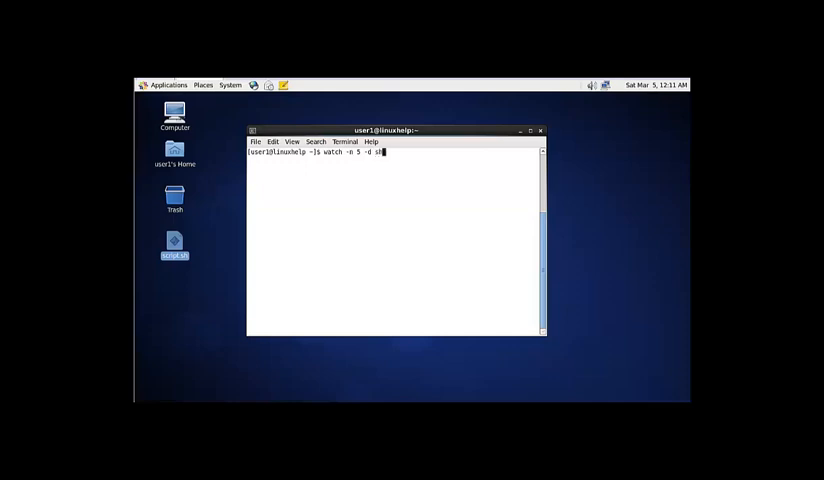
text(h s)
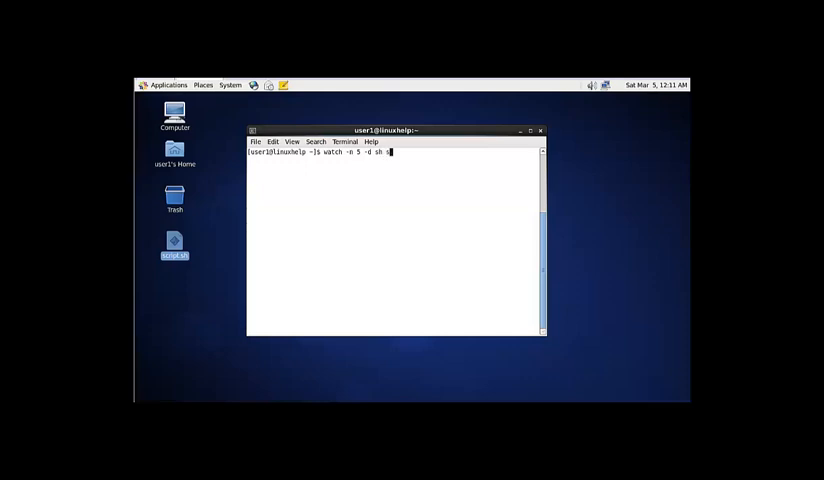
text(cript.sh)
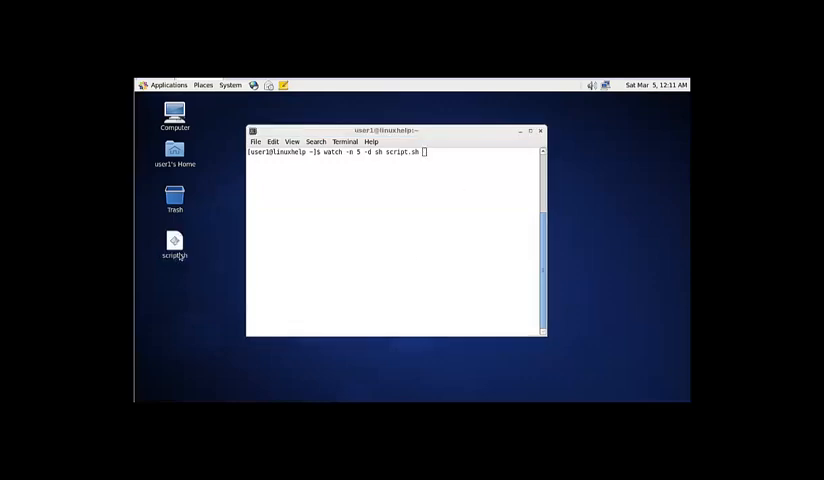
click(174, 243)
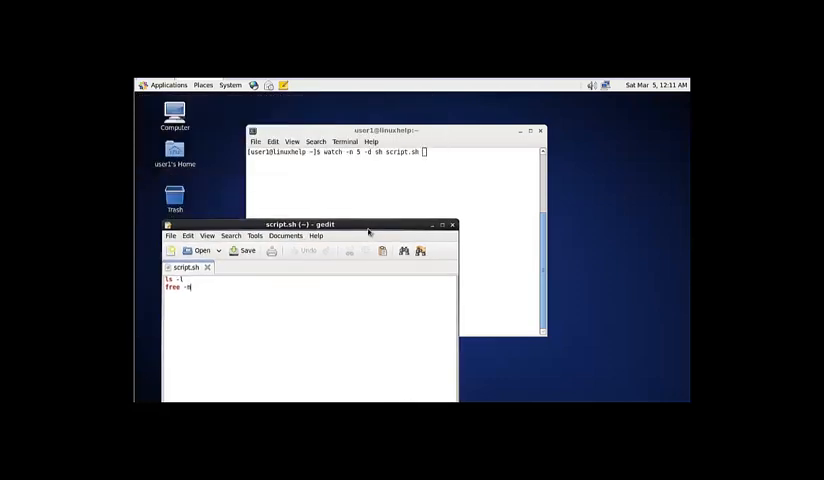
mouse_move(280, 298)
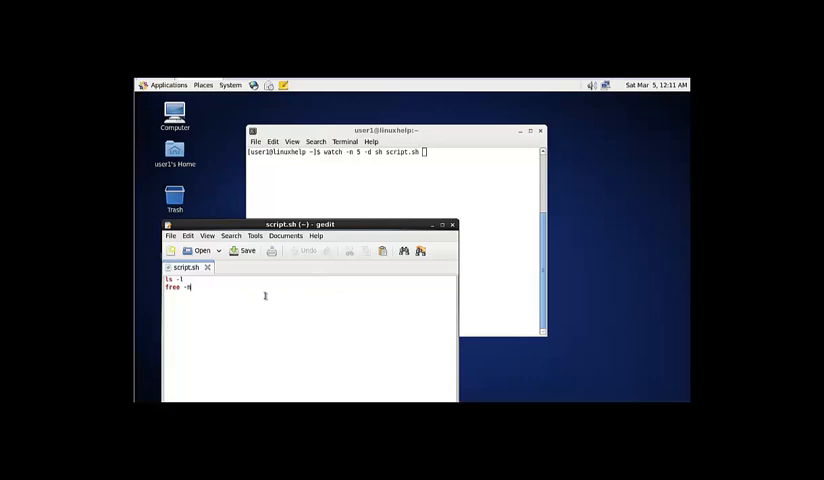
mouse_move(452, 225)
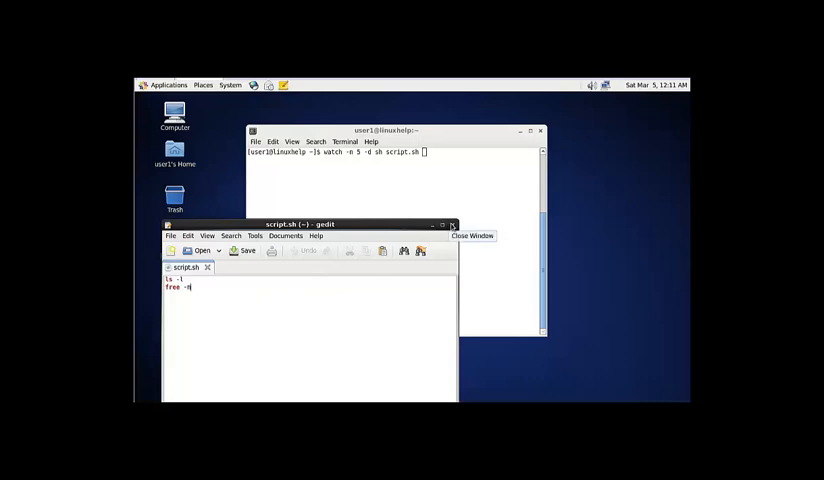
click(471, 236)
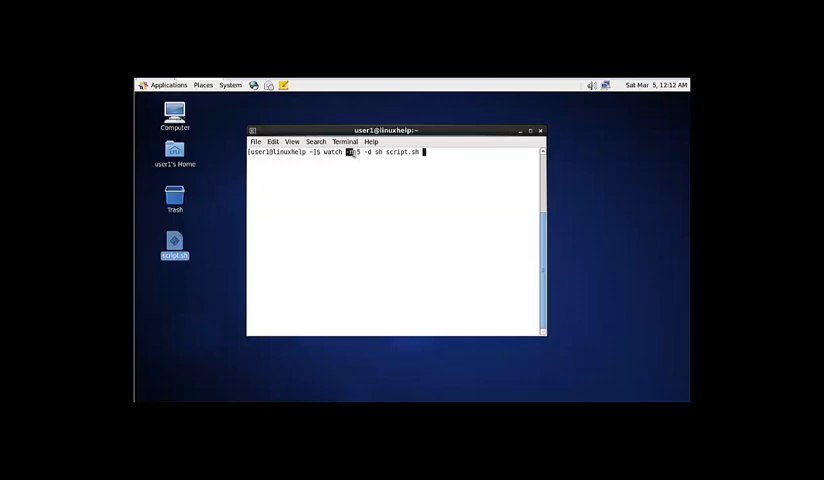
Execute 'watch -n 5 -d sh script.sh' so the script output refreshes every 5 seconds
text(-n 5)
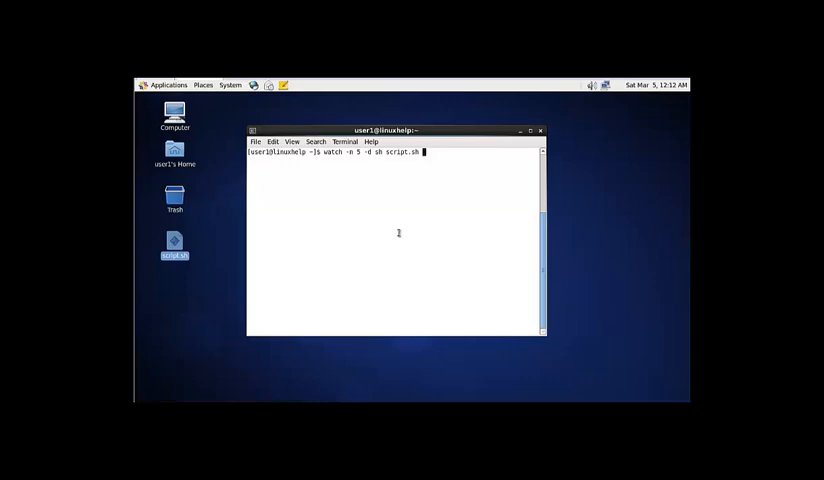
mouse_move(470, 283)
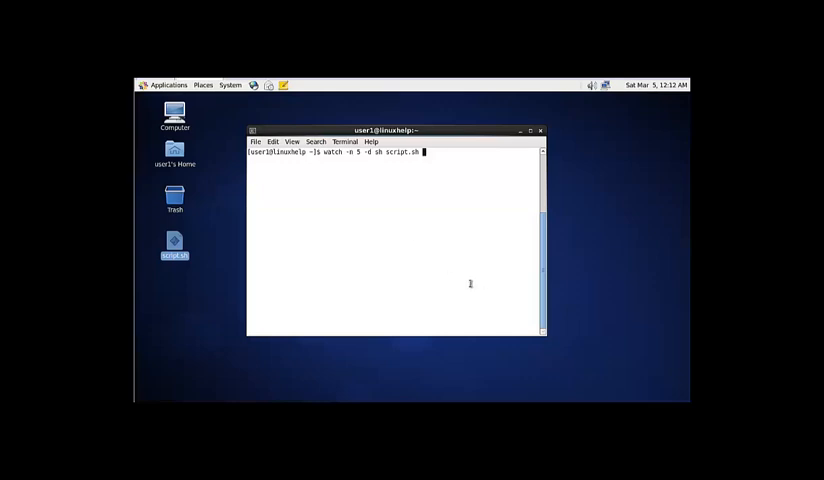
mouse_move(416, 216)
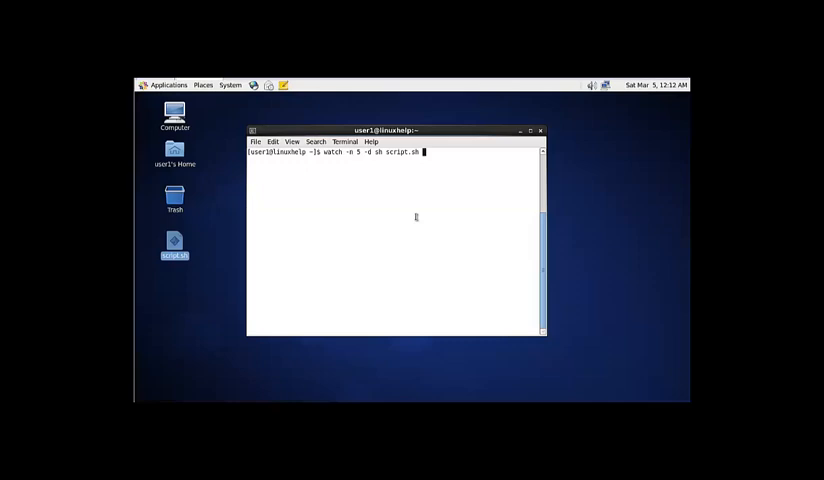
key(Return)
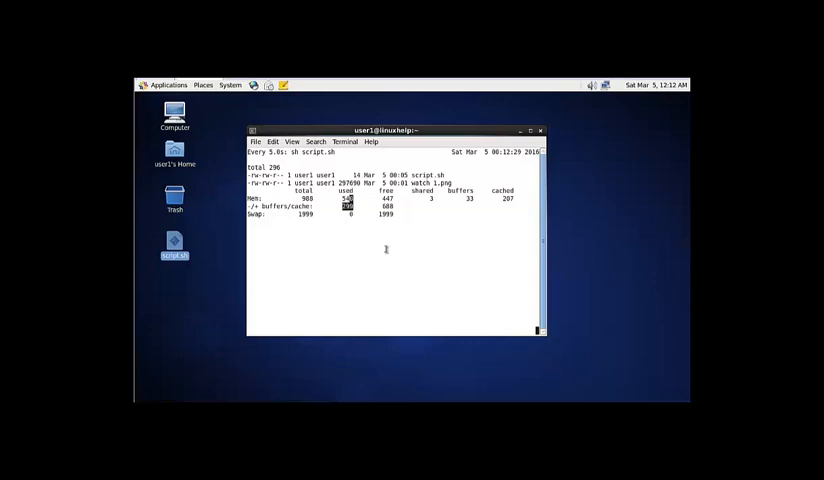
mouse_move(387, 253)
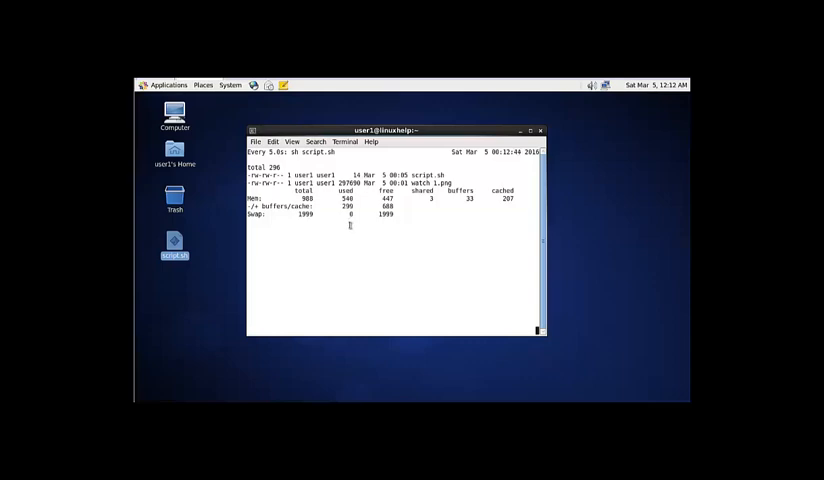
mouse_move(417, 237)
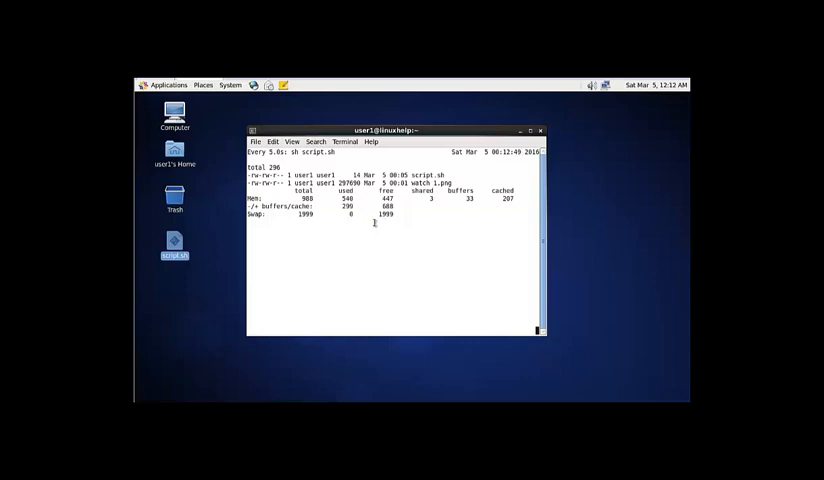
mouse_move(345, 233)
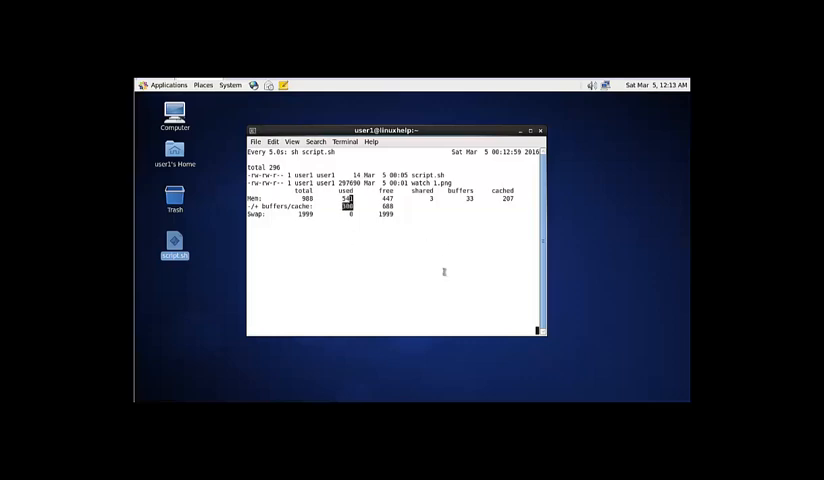
mouse_move(346, 231)
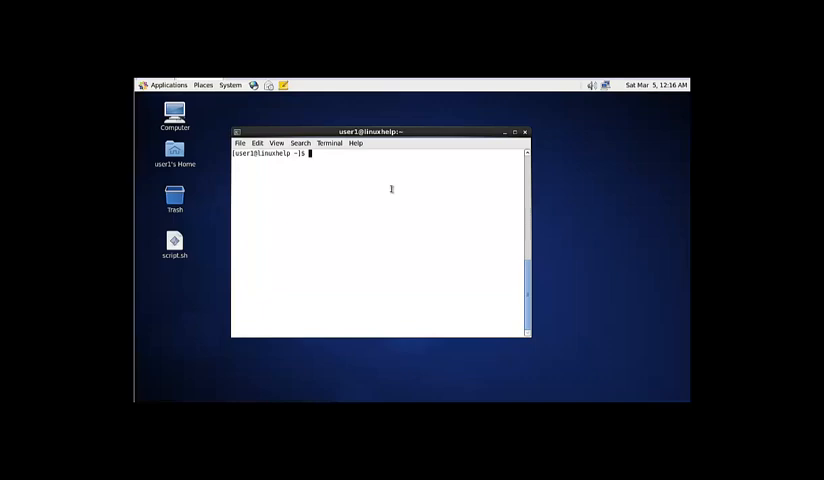
Run 'watch uptime' to monitor system uptime continuously
text(watch uptime)
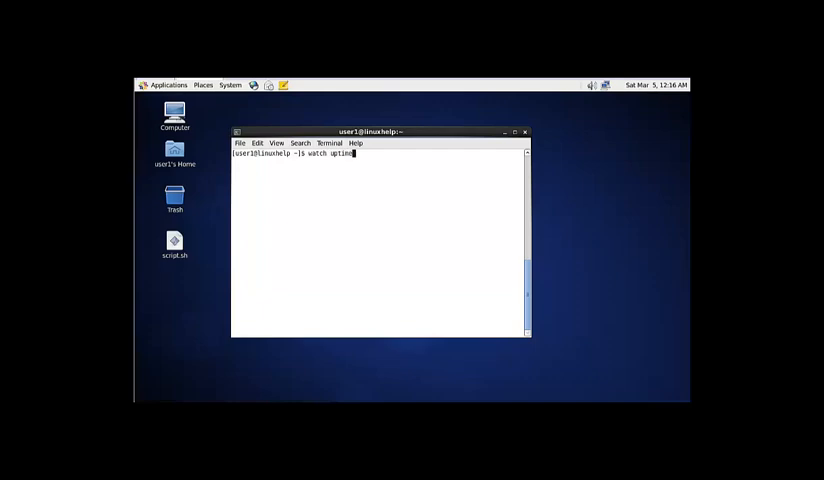
key(Return)
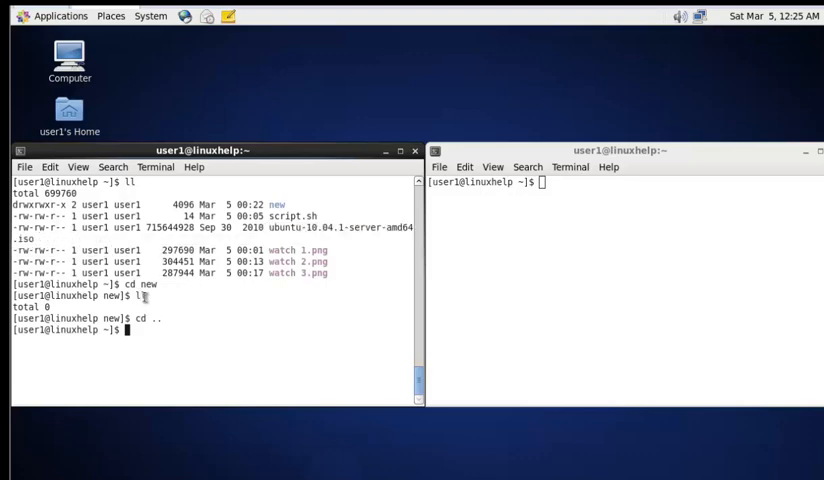
Enter 'cp ubuntu-10.04.1-server-amd64.iso /home/user1/new/' at the prompt, leaving it unrun
double_click(149, 284)
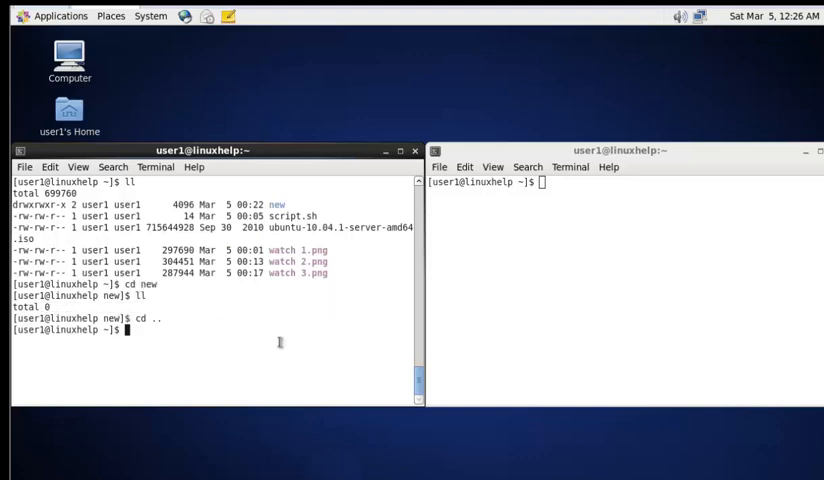
mouse_move(249, 338)
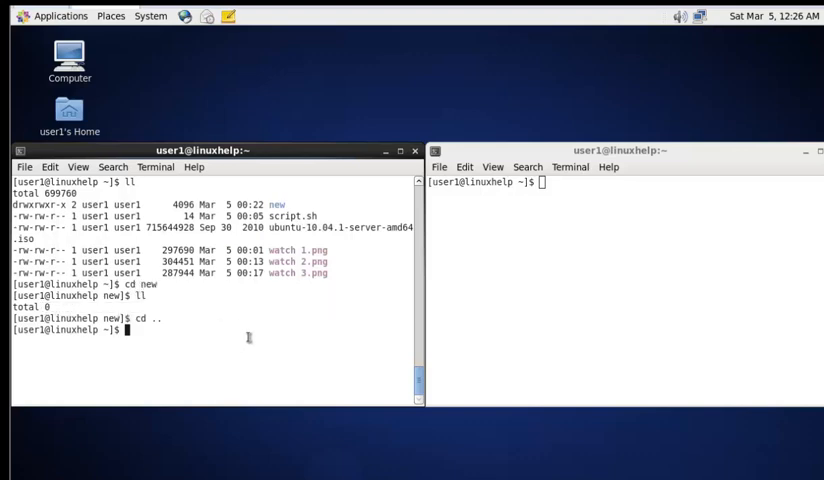
text(cp)
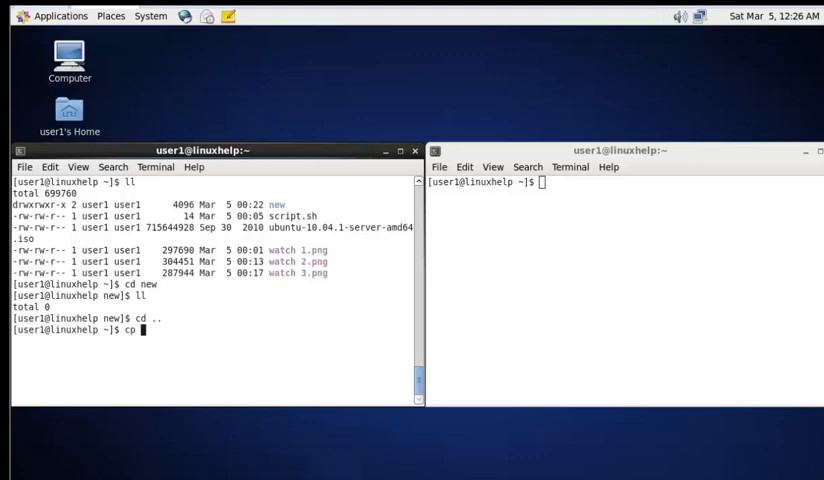
text(ubuntu-10.04.1-server-amd64.iso)
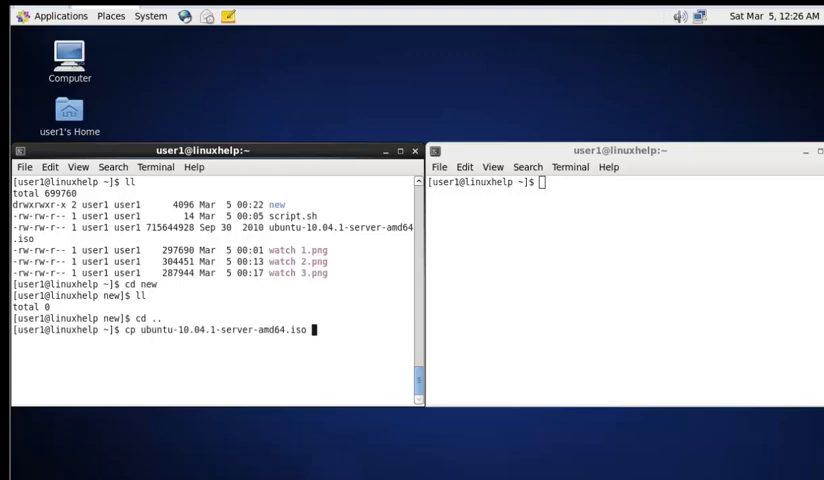
text(/)
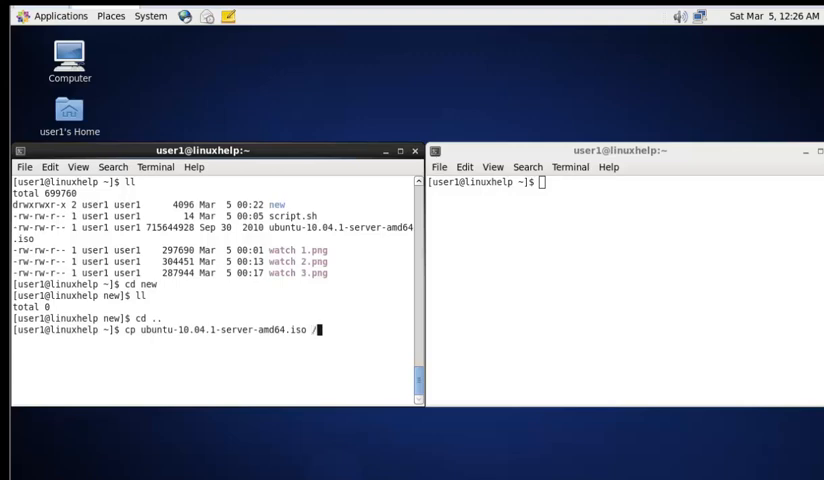
text(home/user)
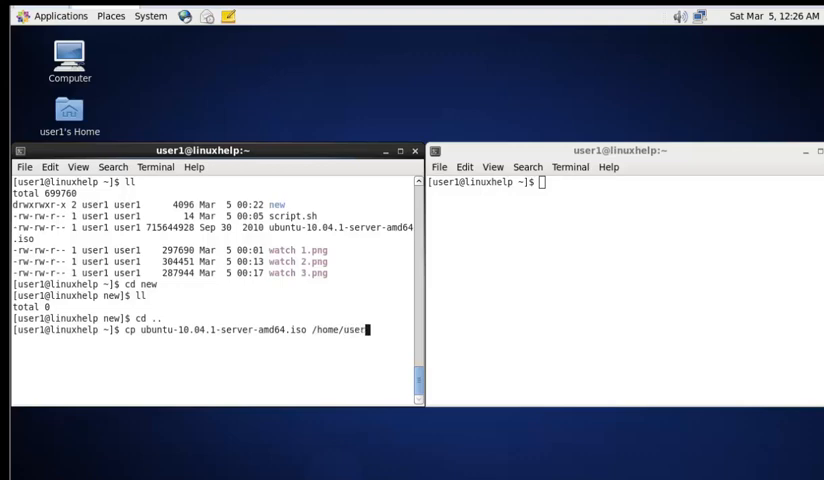
text(new/)
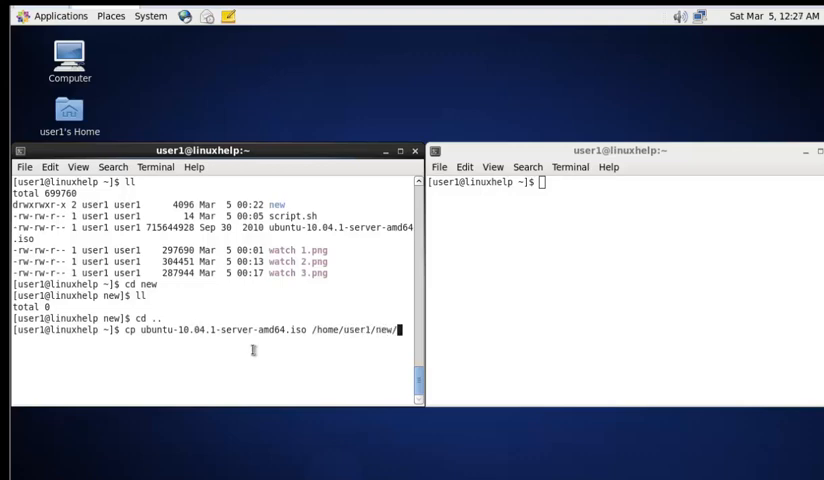
mouse_move(390, 334)
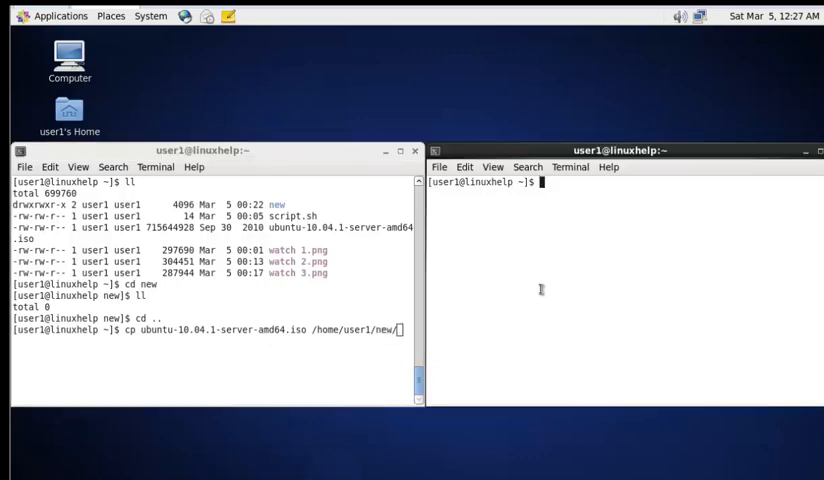
mouse_move(341, 344)
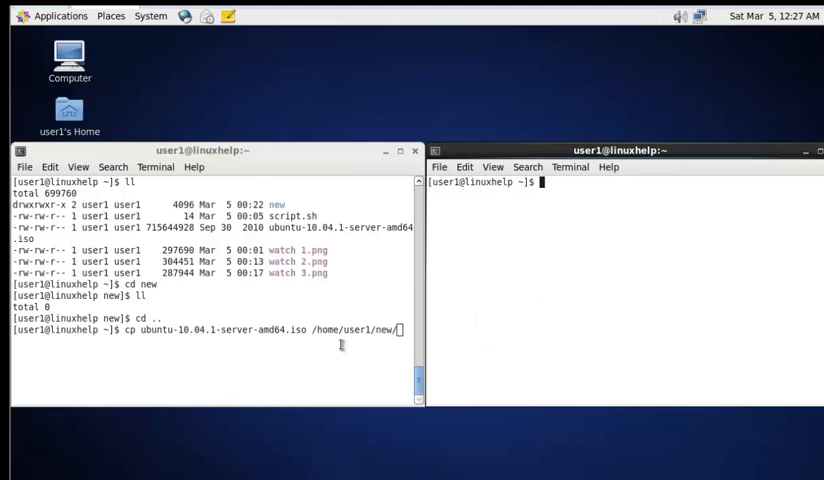
mouse_move(568, 296)
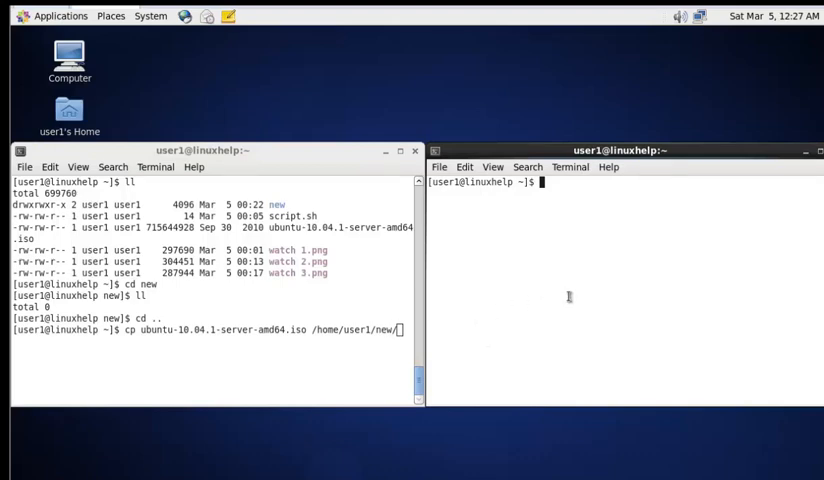
Enter 'watch -n 2 du -s /home/user1/new/' in the second terminal, leaving it unrun
text(wat)
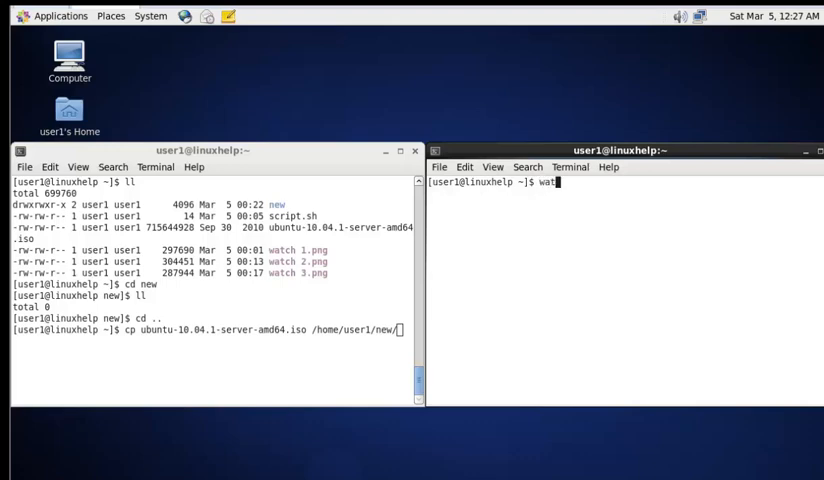
text(ch)
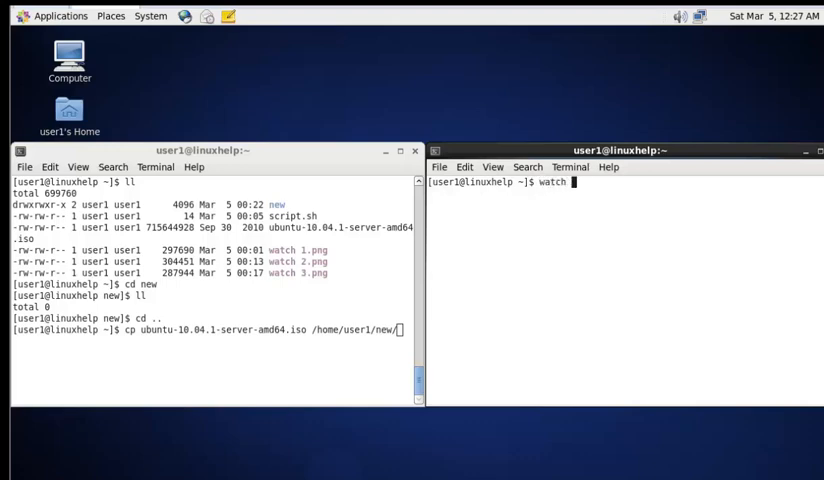
text(-n)
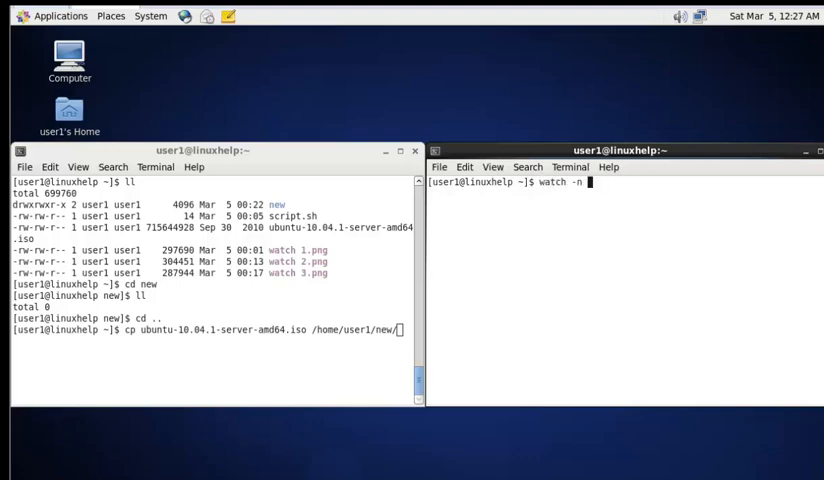
text(2)
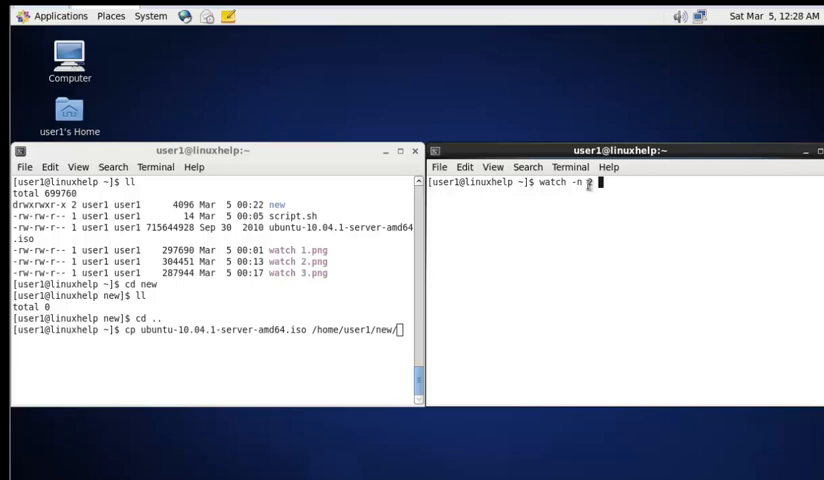
text(2)
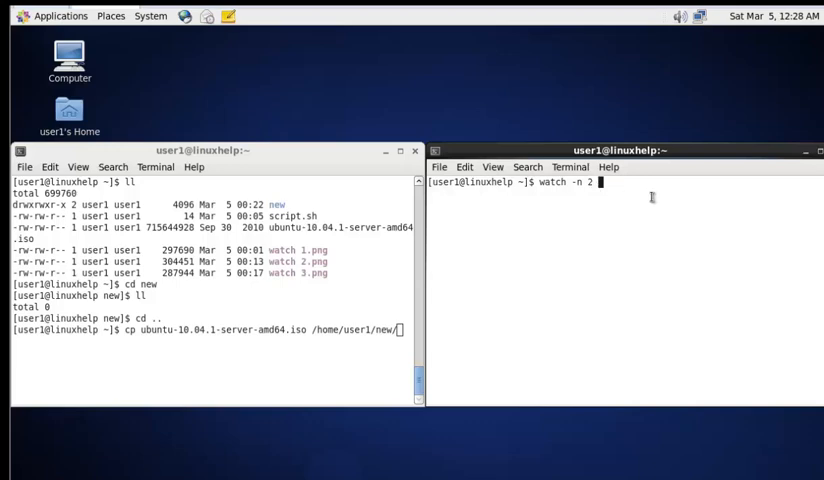
text(d)
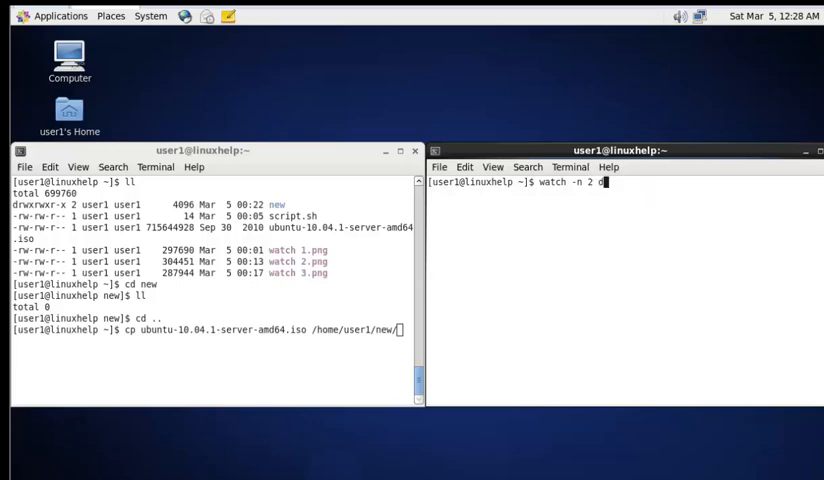
text(u)
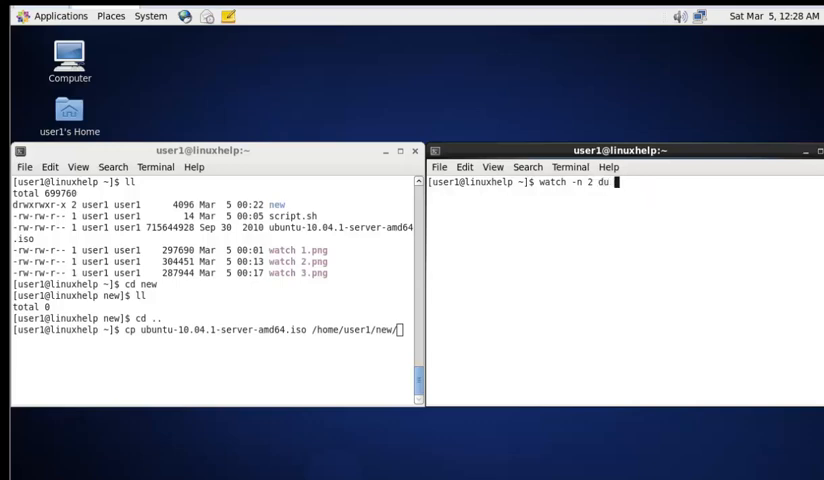
text(-s)
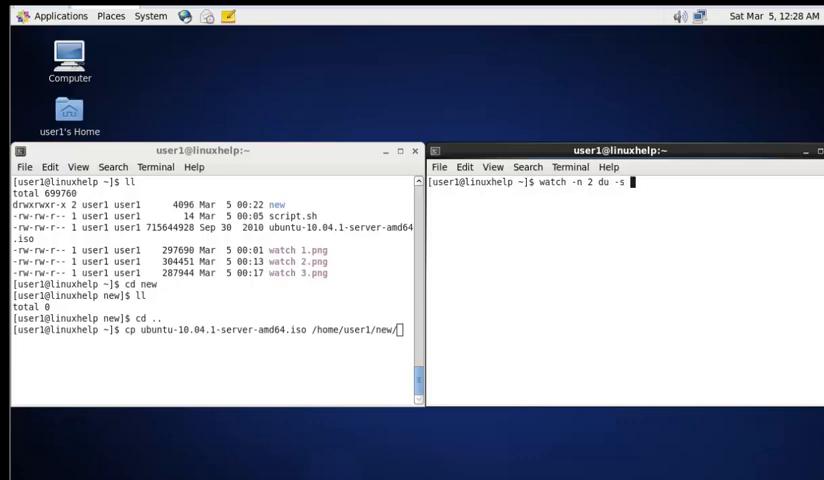
text(/h)
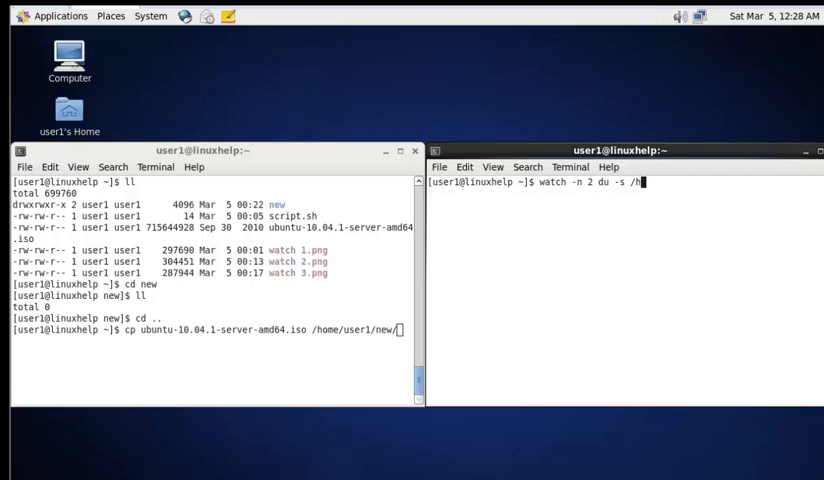
text(ome/)
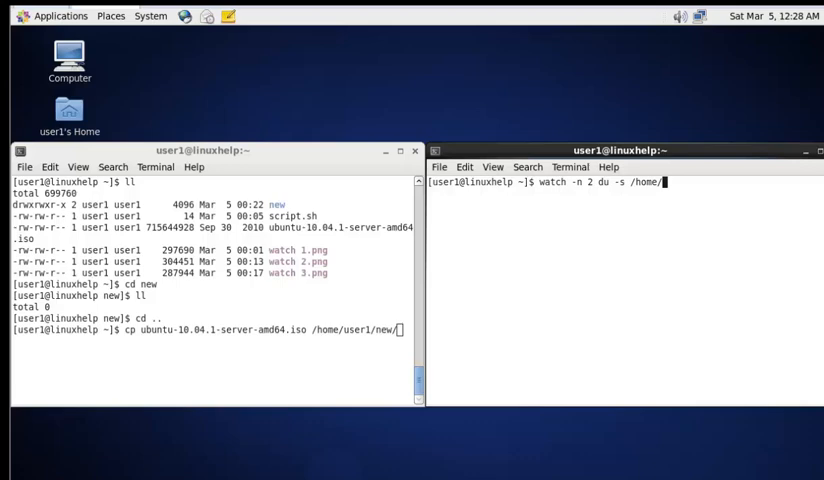
text(user1/)
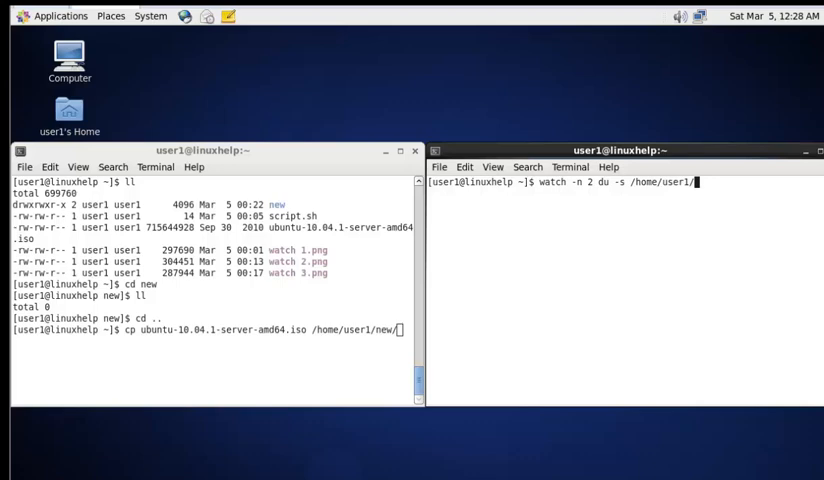
text(new/)
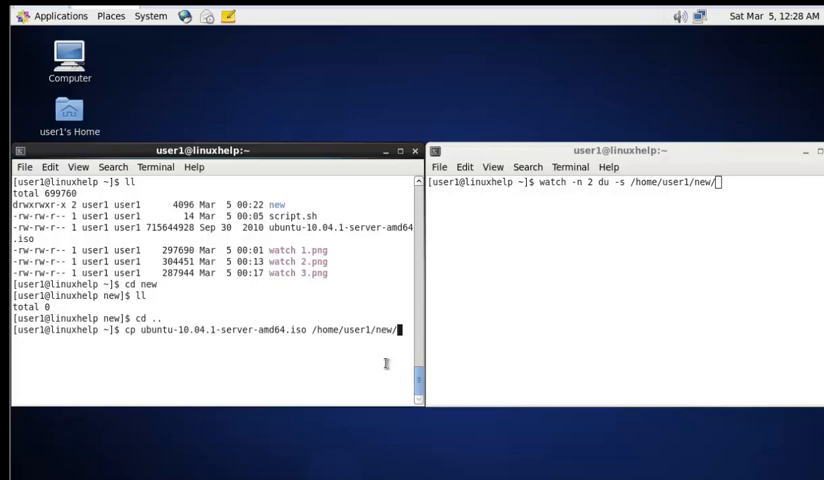
Start the ISO copy and the 2-second du watch, then cd into new and list it
key(Return)
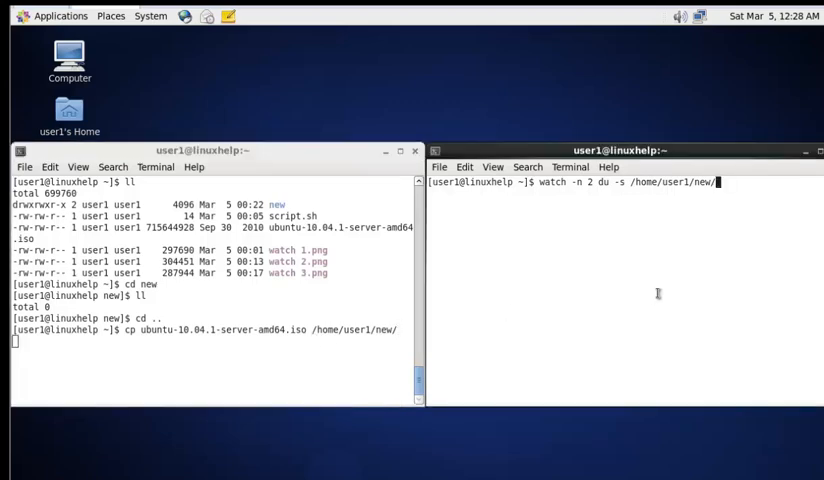
key(Return)
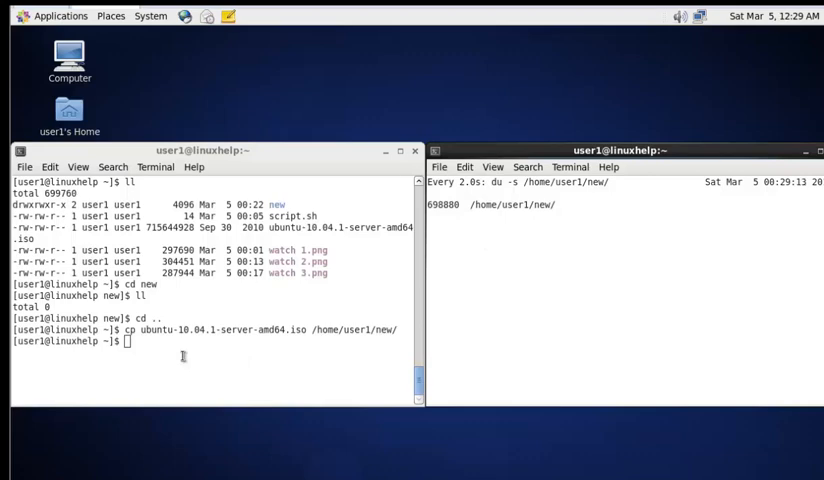
text(cd ne)
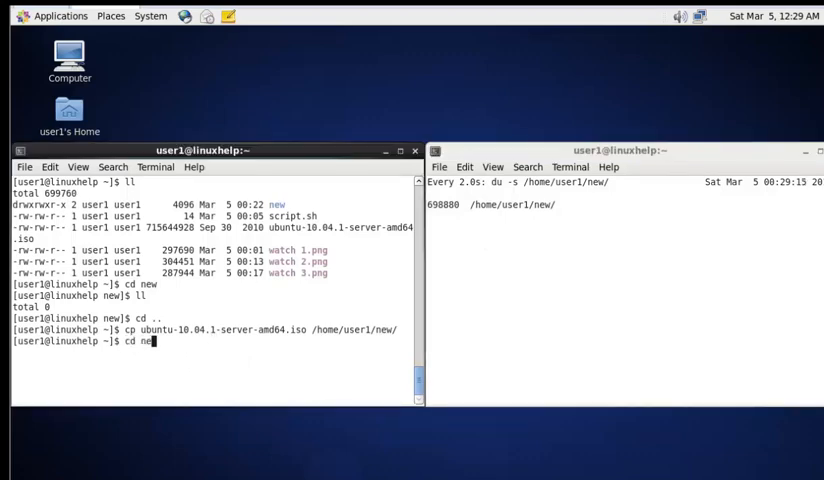
key(Return)
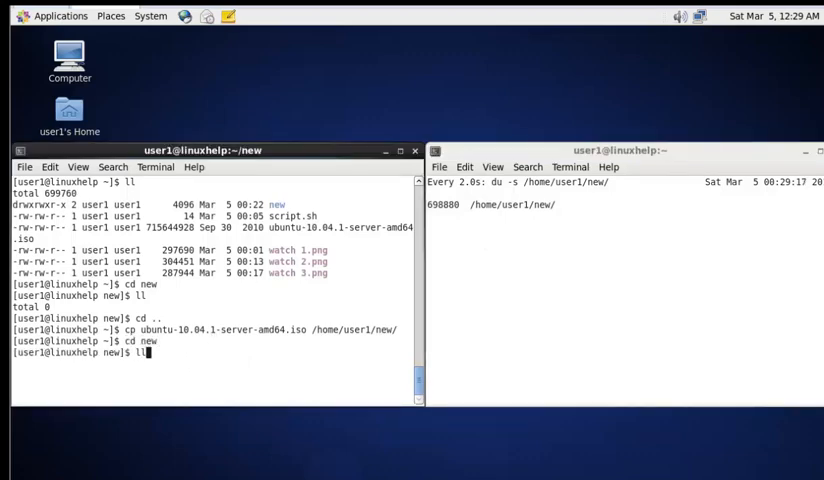
key(Return)
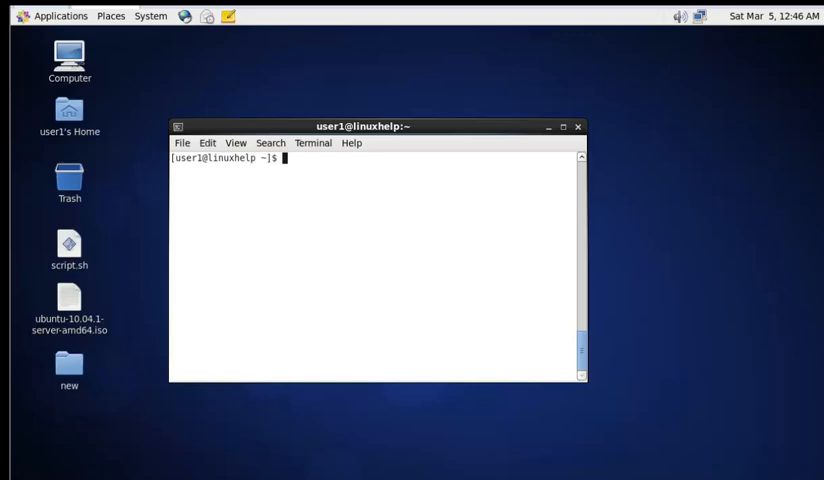
mouse_move(463, 28)
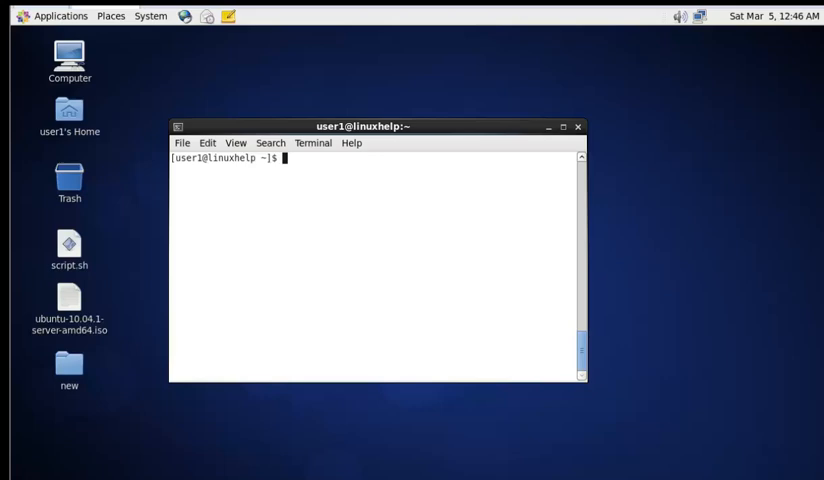
mouse_move(402, 189)
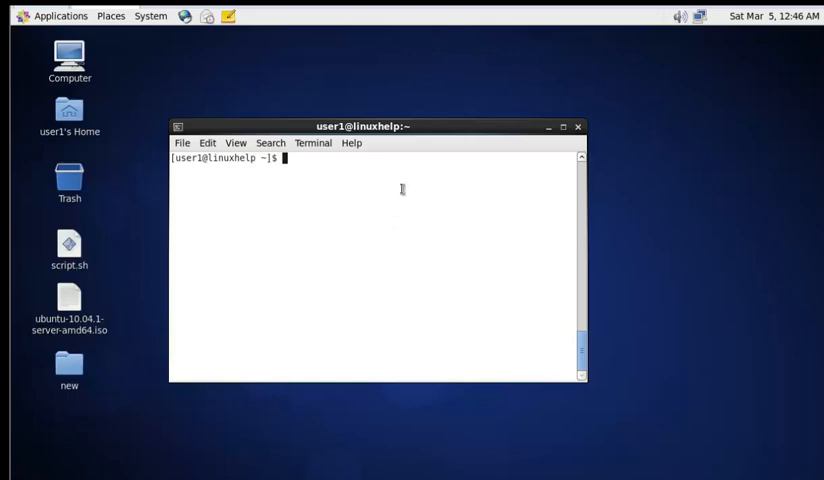
Enter 'for i in {1..3}; do ll ; date ; sleep 3 ; done' at the prompt
text(for)
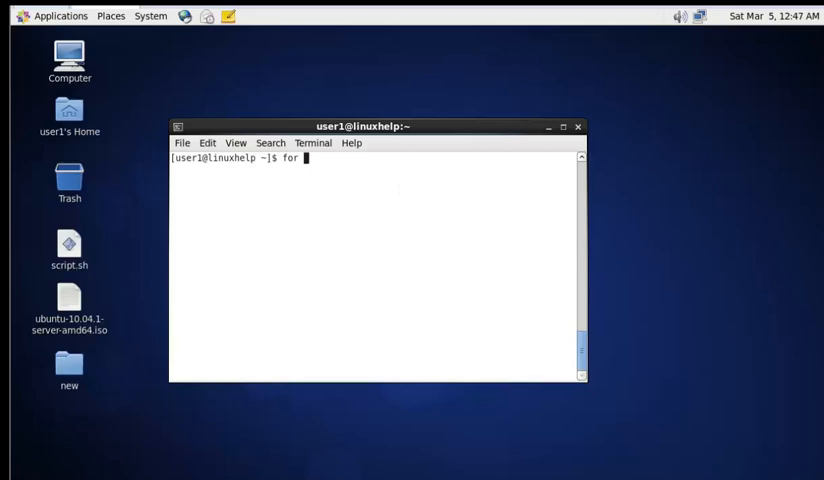
text(i)
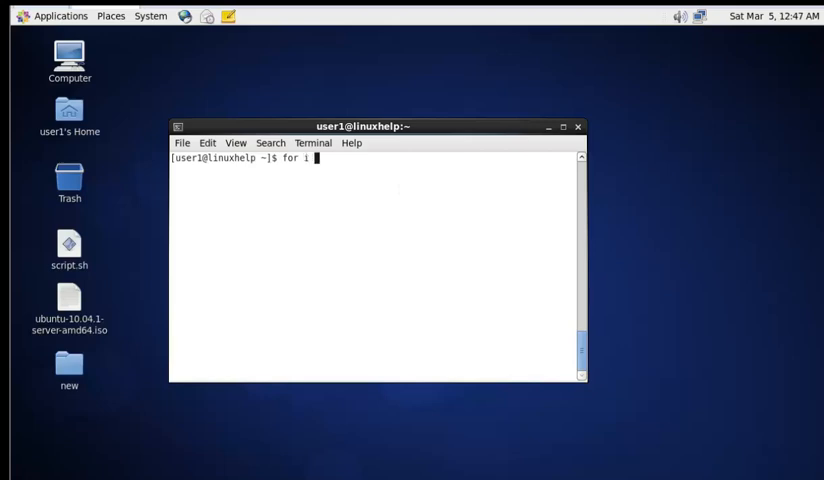
text(in)
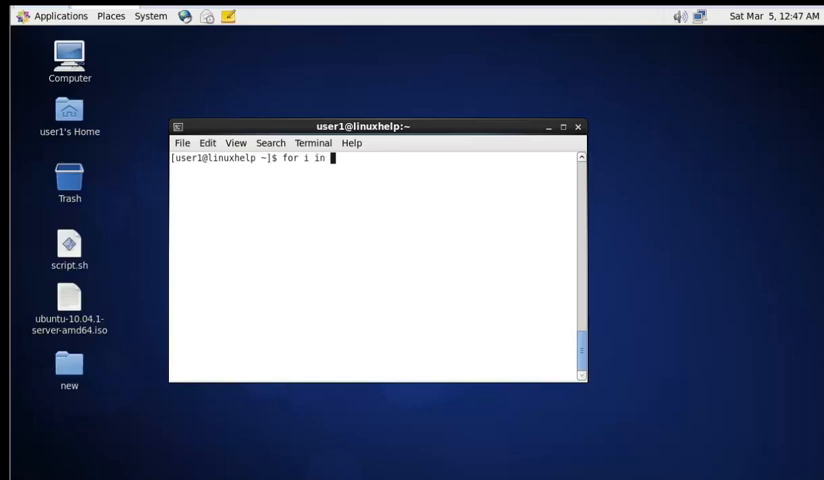
text({)
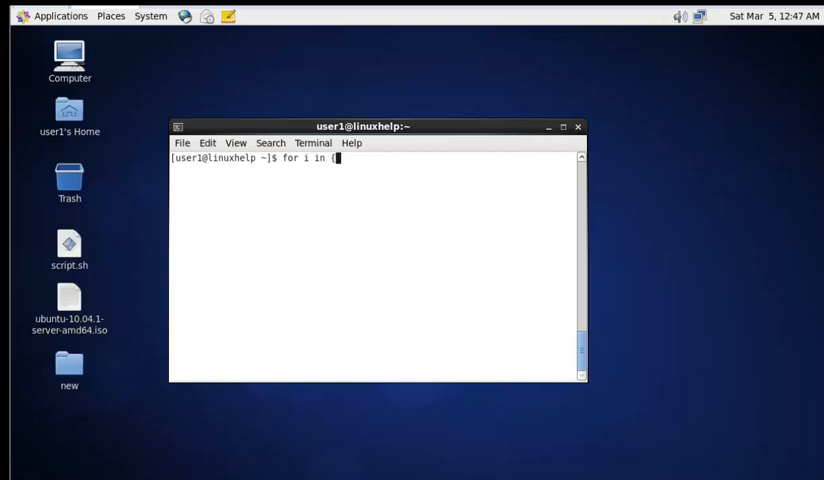
text(1)
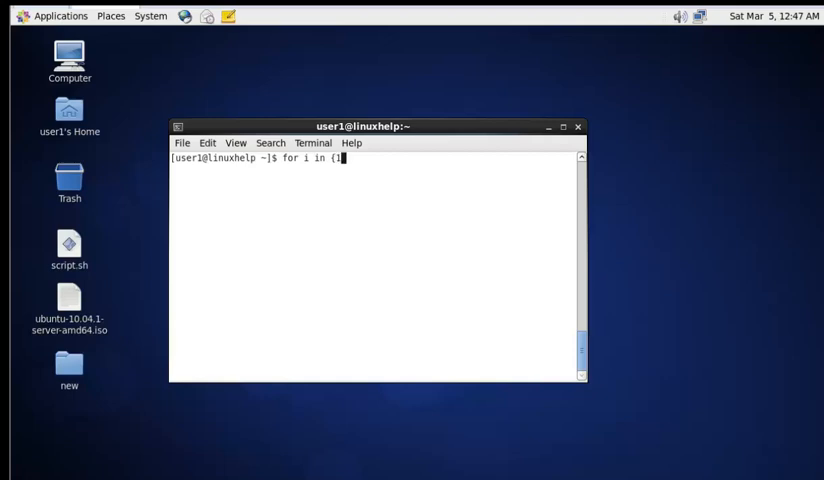
text(1.)
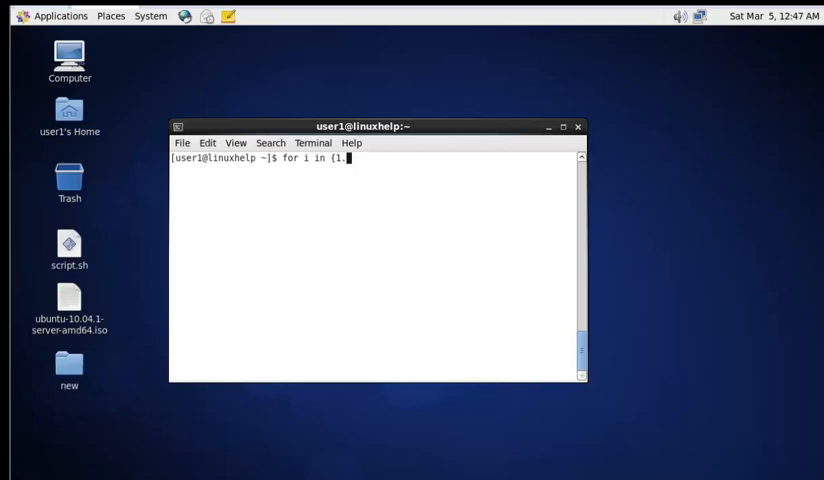
text(.)
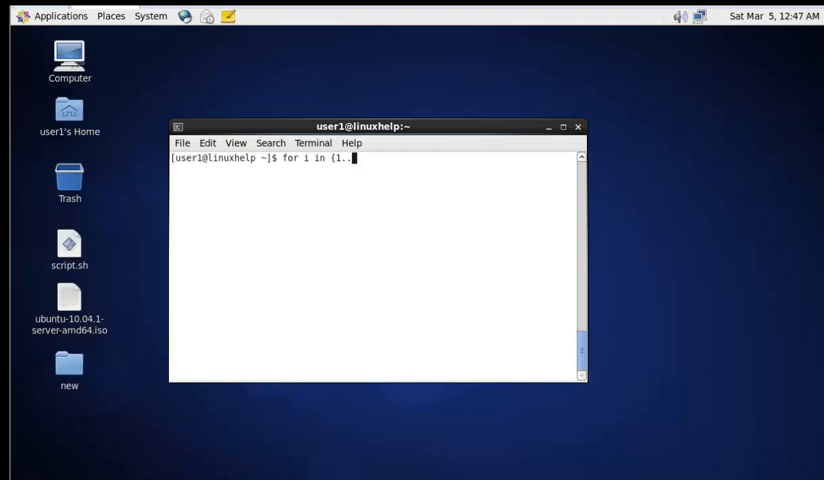
text(3)
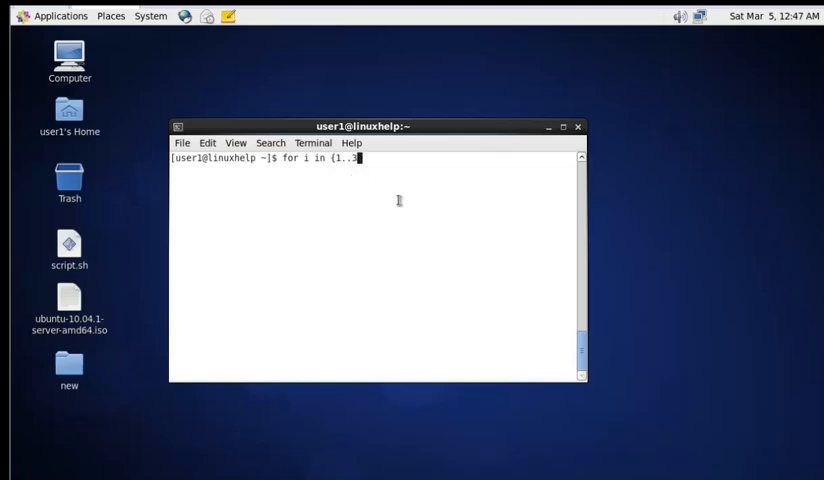
text()})
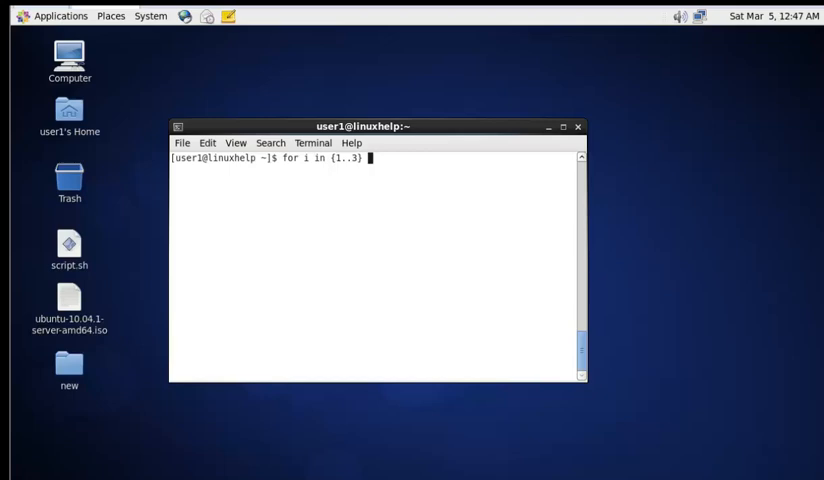
text(; do)
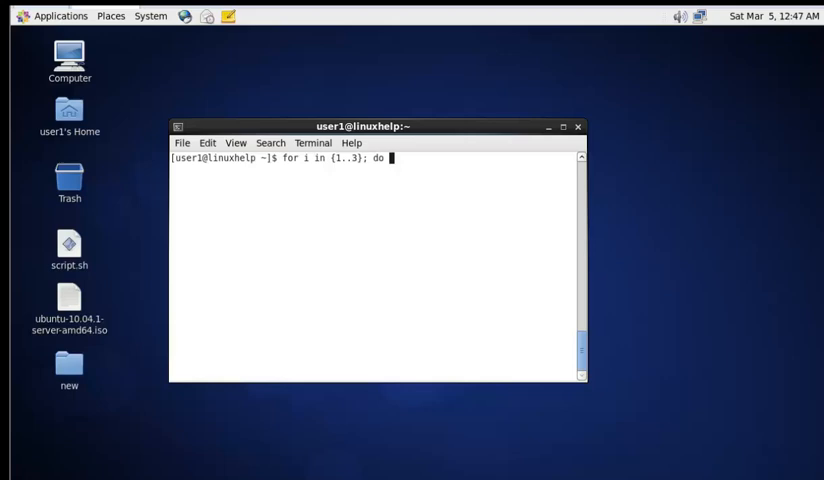
text(ll ;)
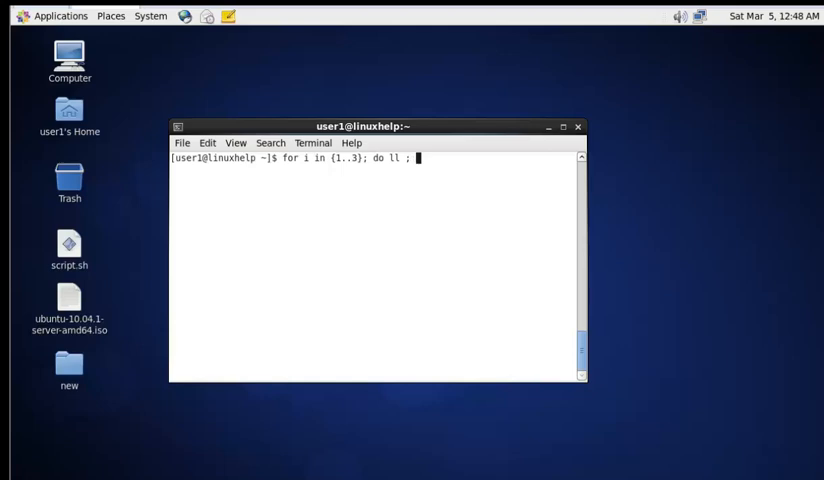
text(d)
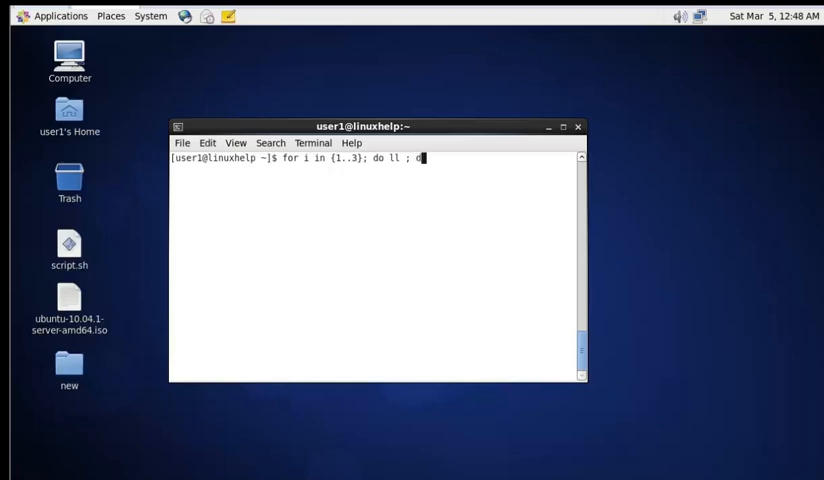
text(ate ;)
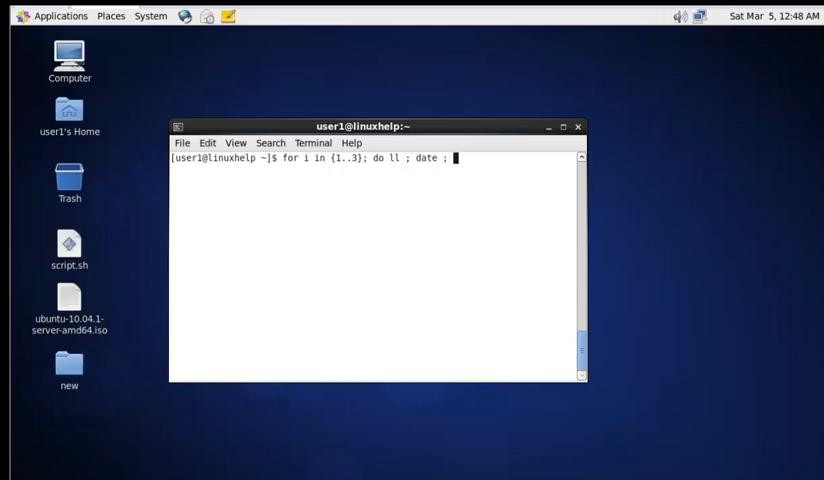
text(slee)
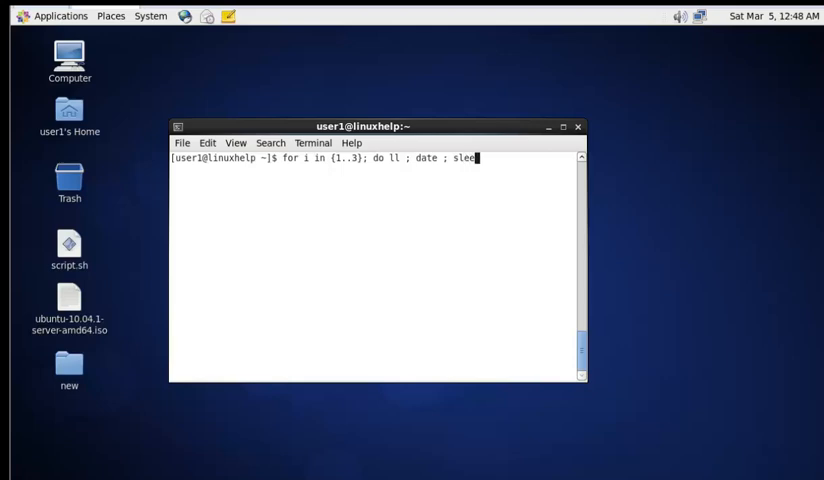
text(p)
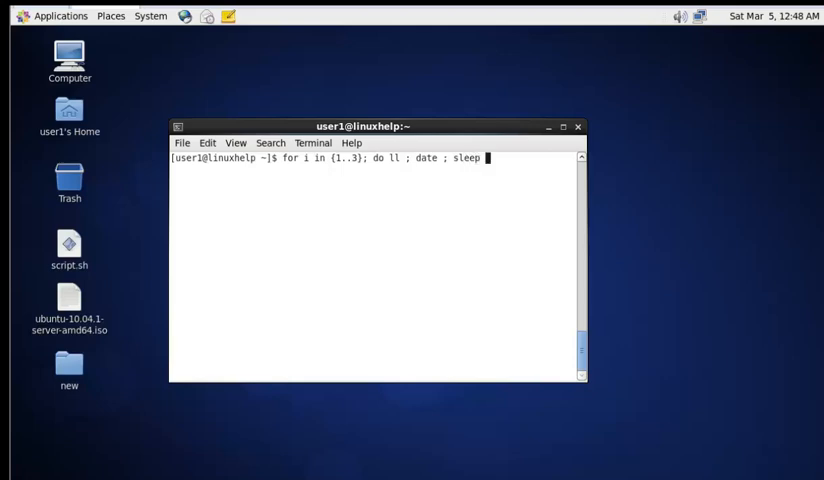
text(3)
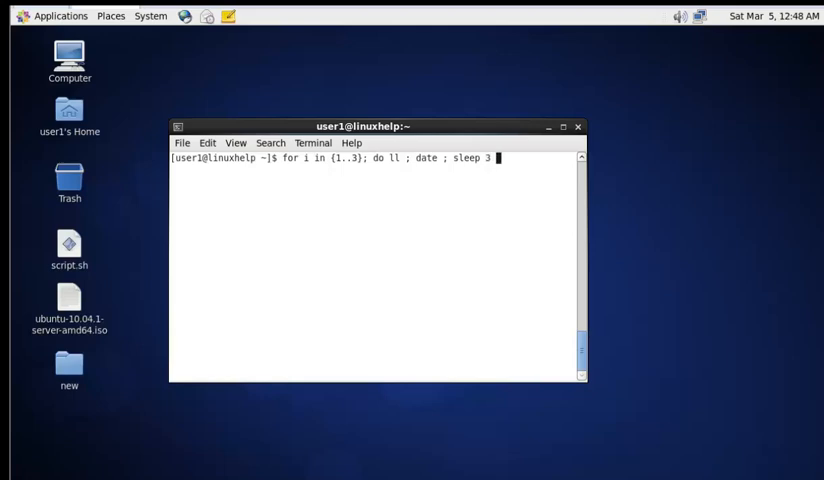
text(;)
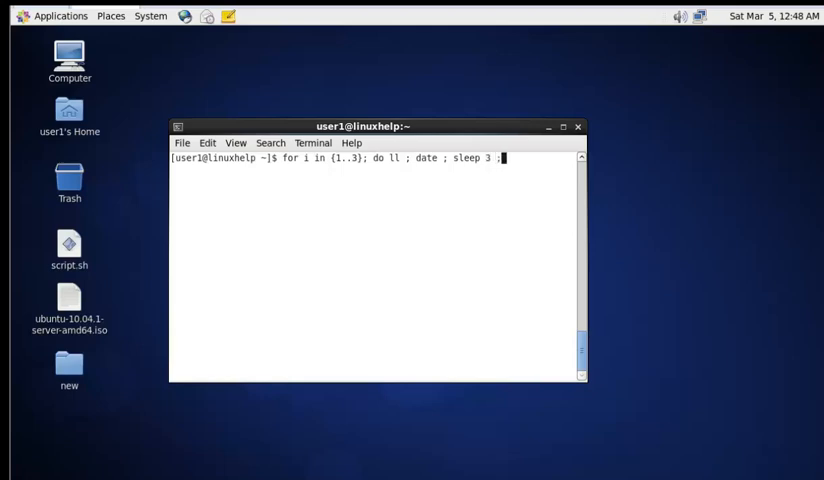
text(d)
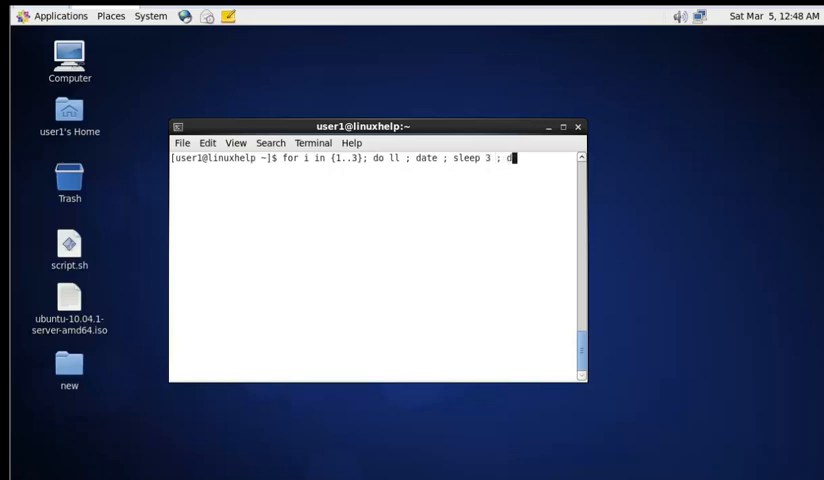
text(one)
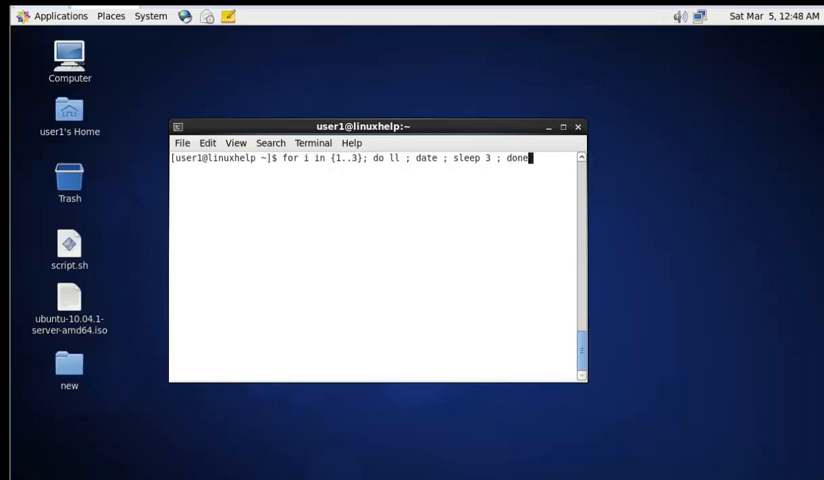
mouse_move(367, 193)
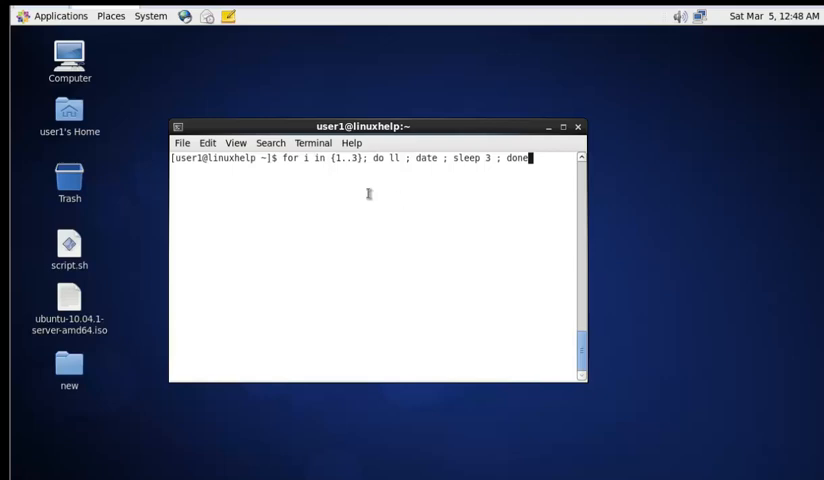
mouse_move(384, 197)
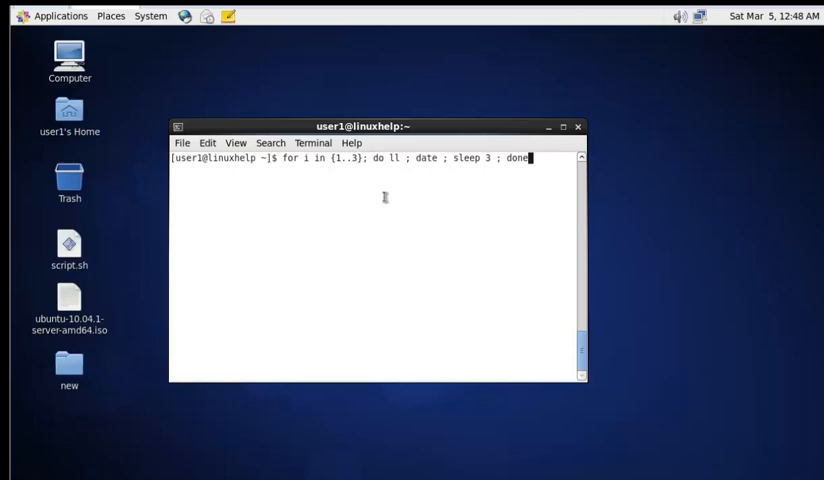
Run the for loop and scroll through its three listings with dates
key(Return)
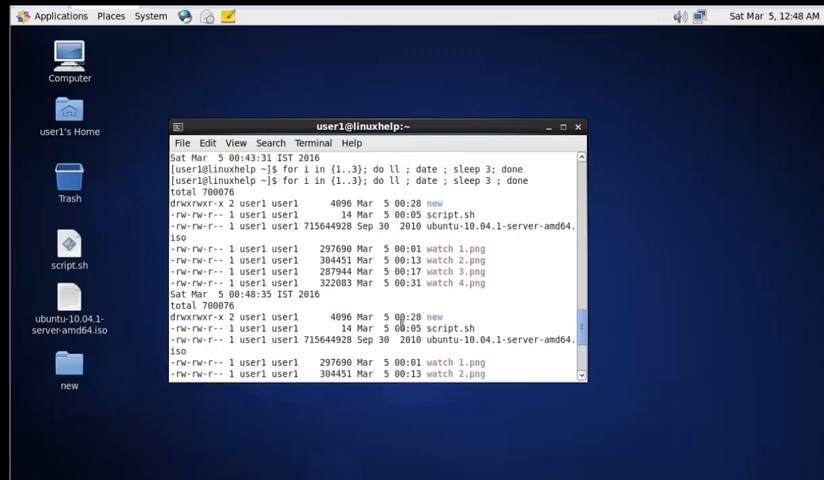
scroll(down, 3)
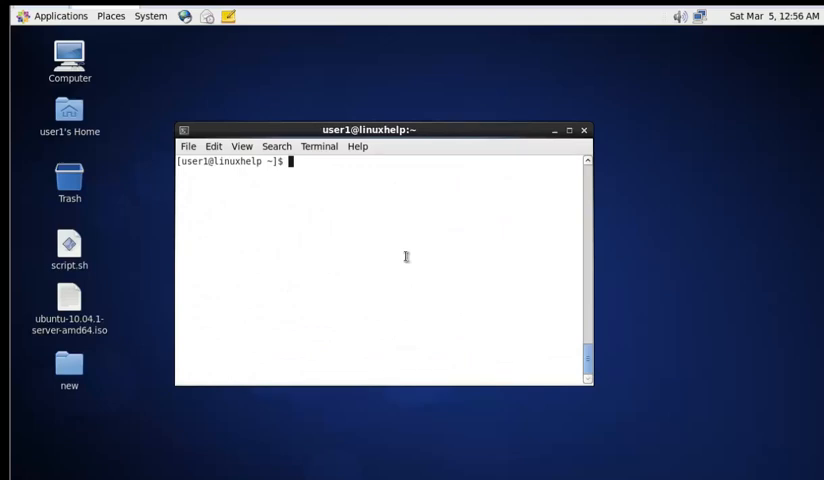
mouse_move(356, 304)
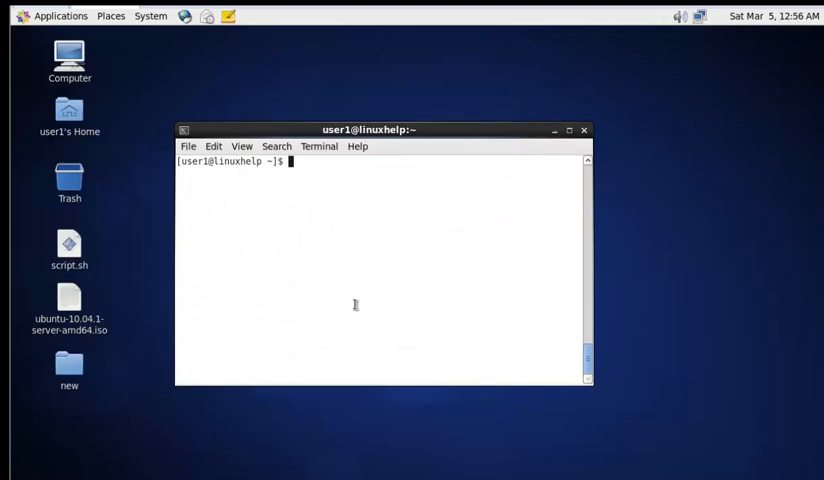
Enter 'while true; do ll ; date ; sleep 3; done' at the prompt, leaving it unrun
text(while t)
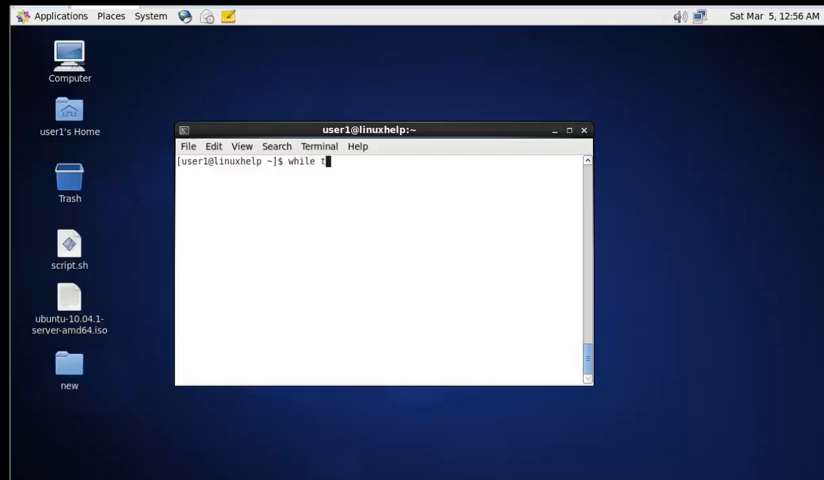
text(rue)
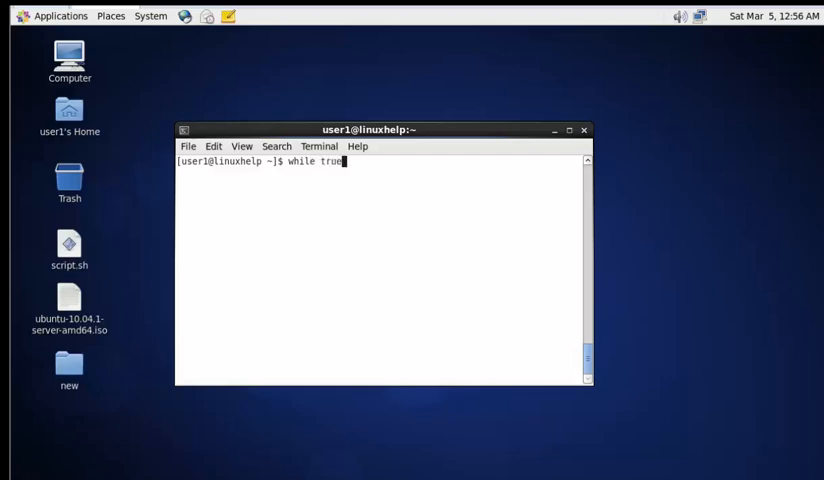
text(;)
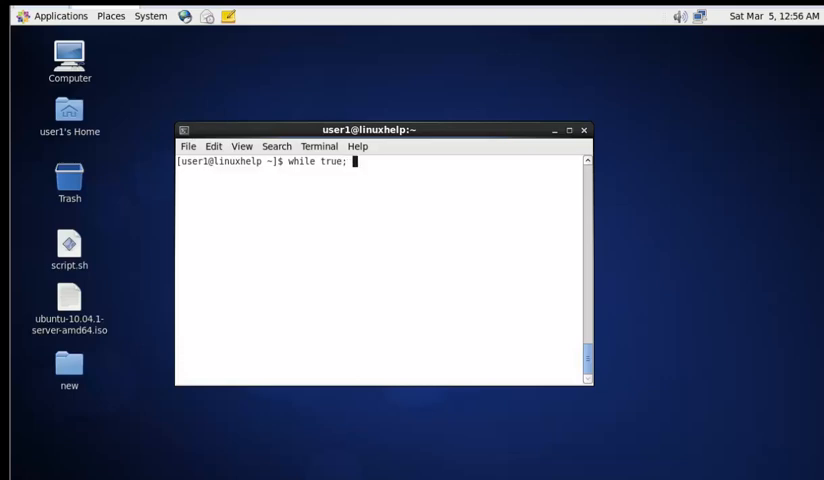
text(do)
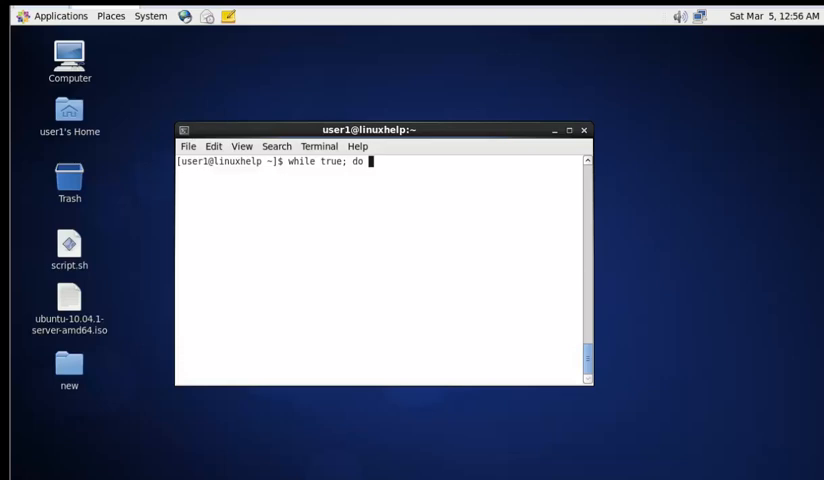
text(ll)
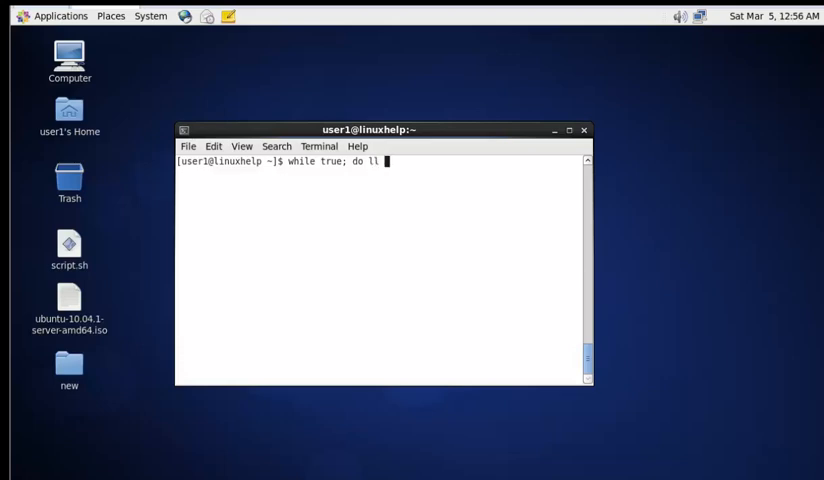
text(;)
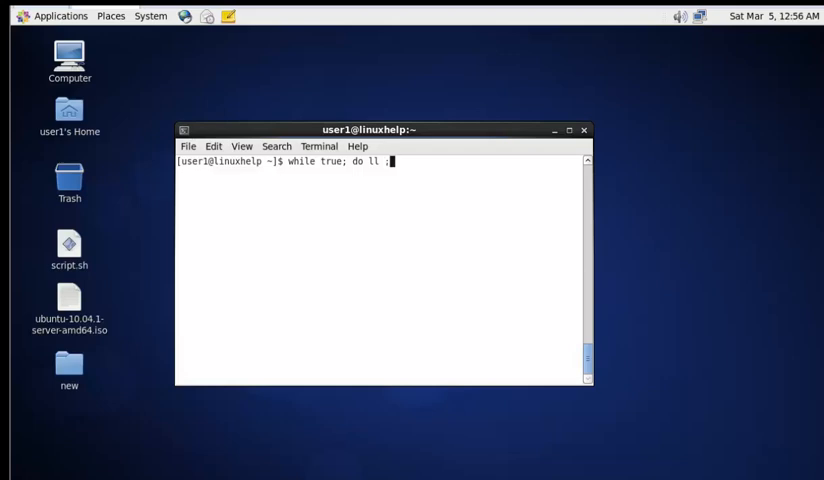
text(da)
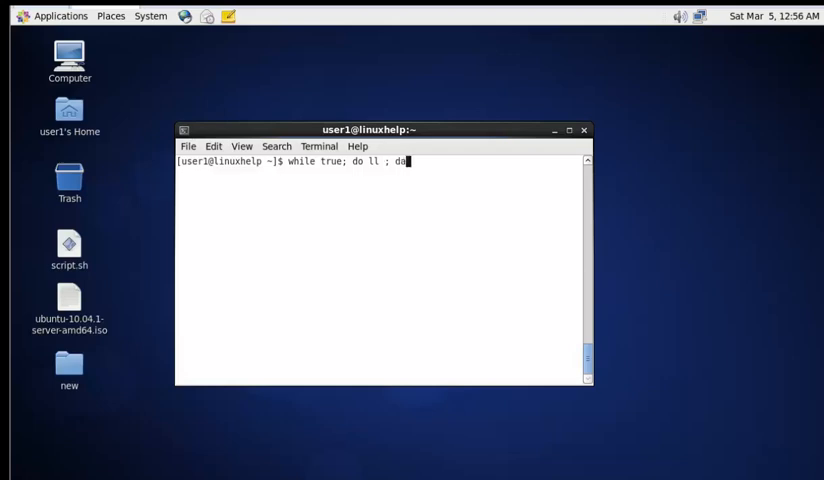
text(te ; sleep)
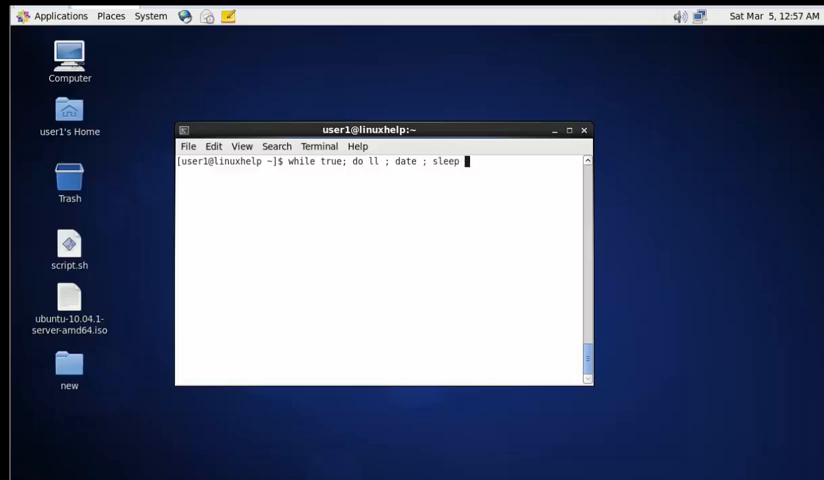
text(3;)
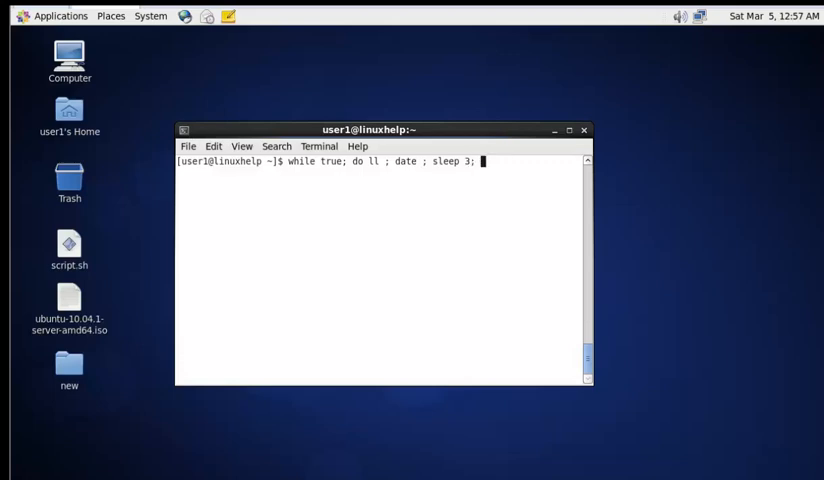
text(d)
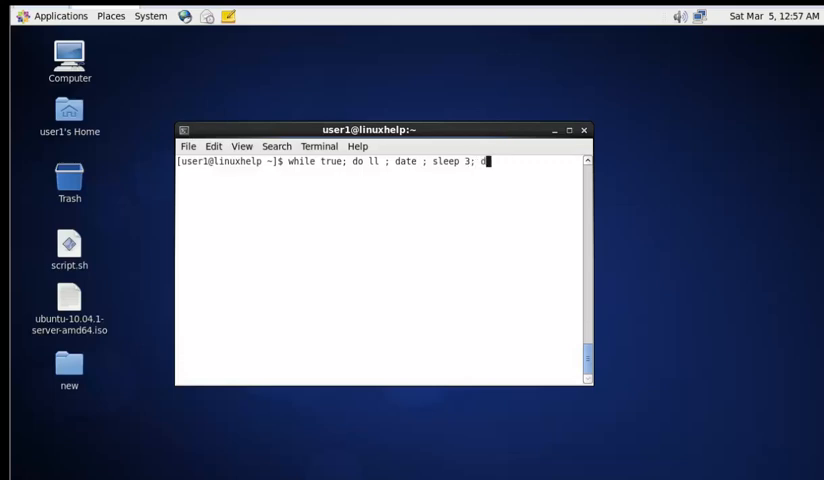
text(one)
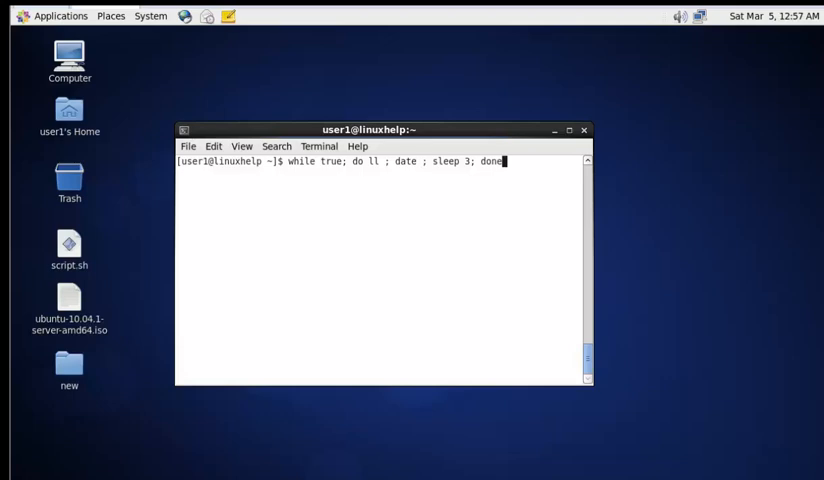
Run the endless while loop printing listings and dates every 3 seconds, then interrupt it with Ctrl+C
key(Return)
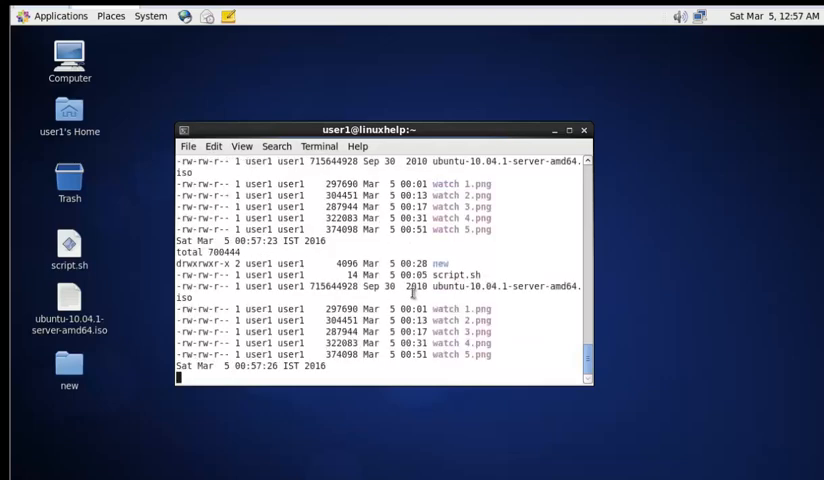
mouse_move(500, 345)
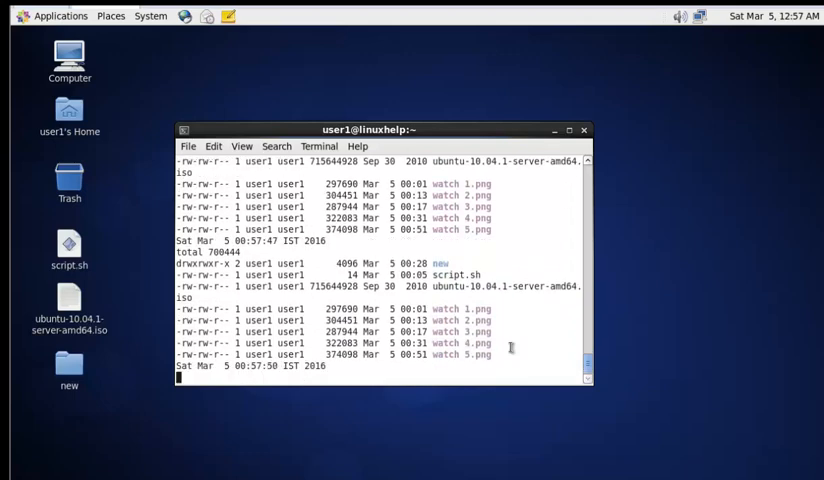
key(ctrl+c)
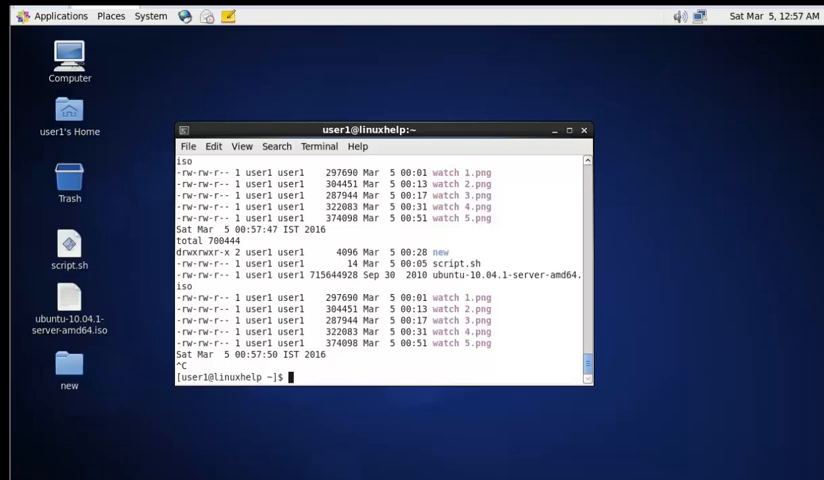
mouse_move(432, 362)
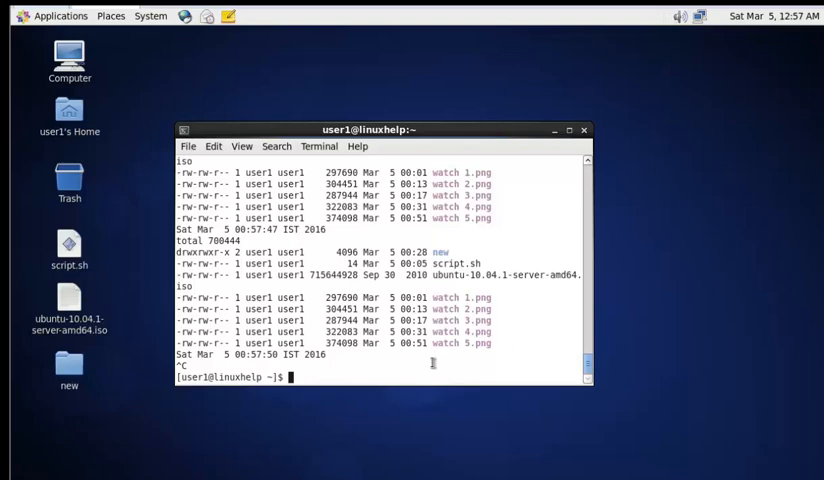